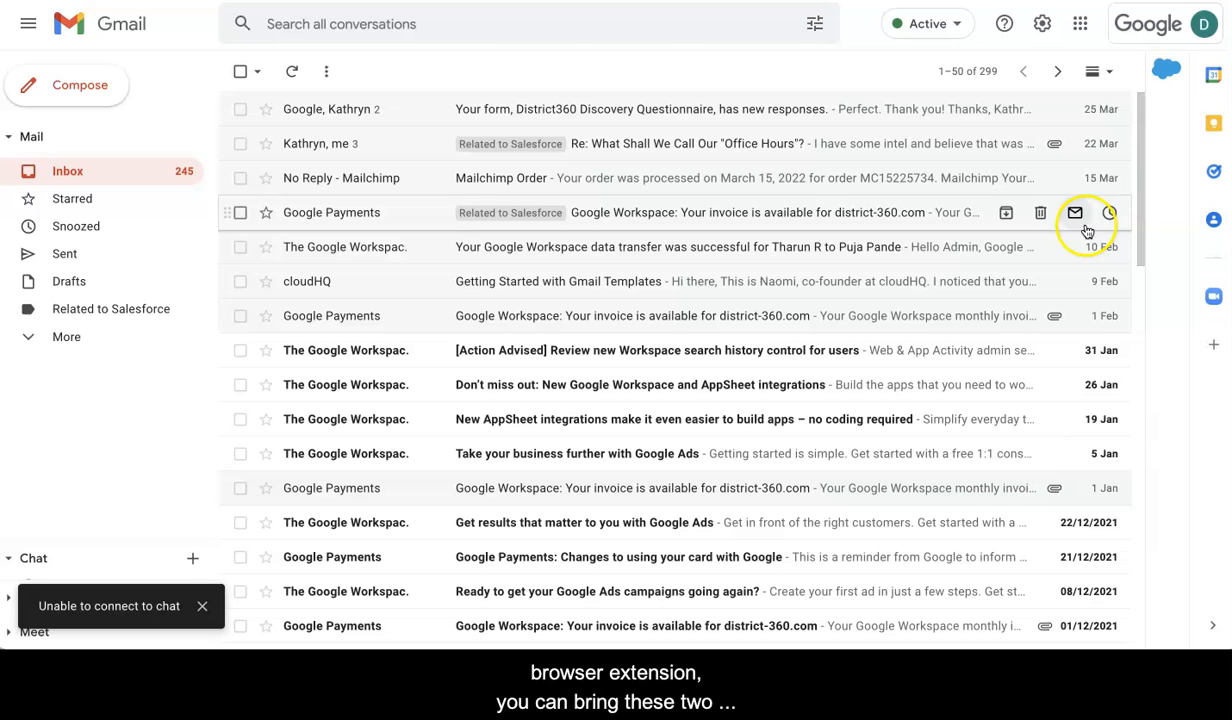
left_click(1108, 212)
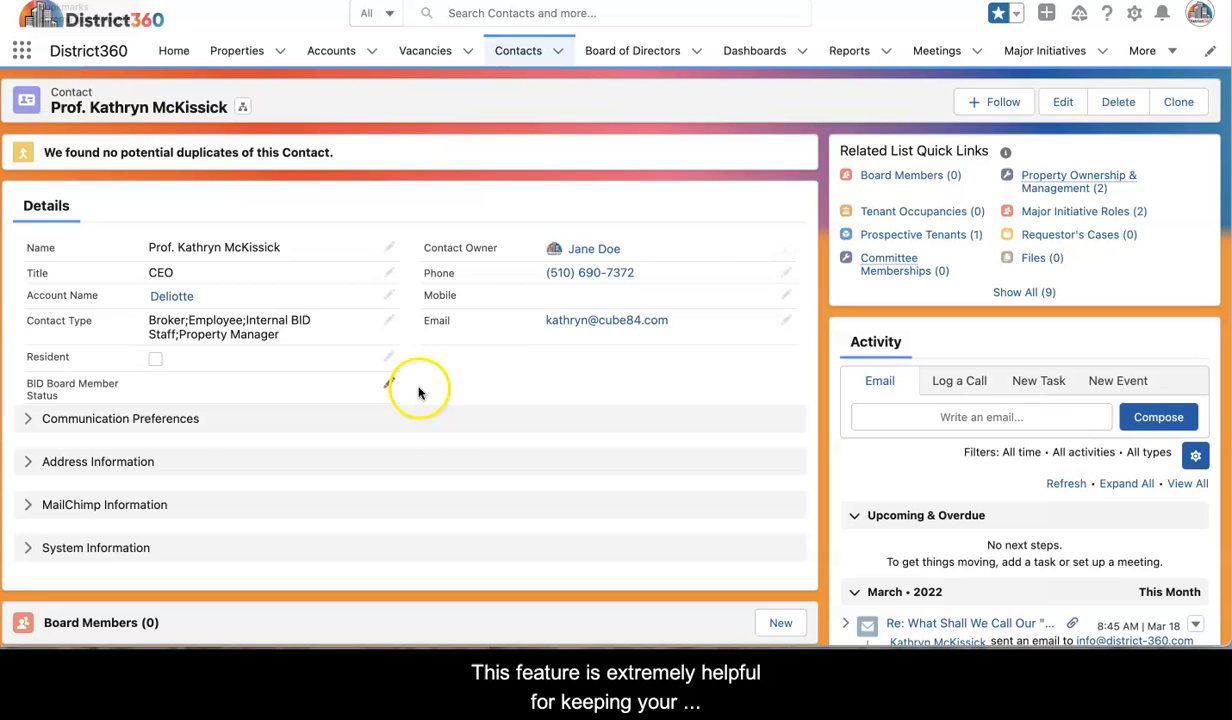
mouse_move(516, 50)
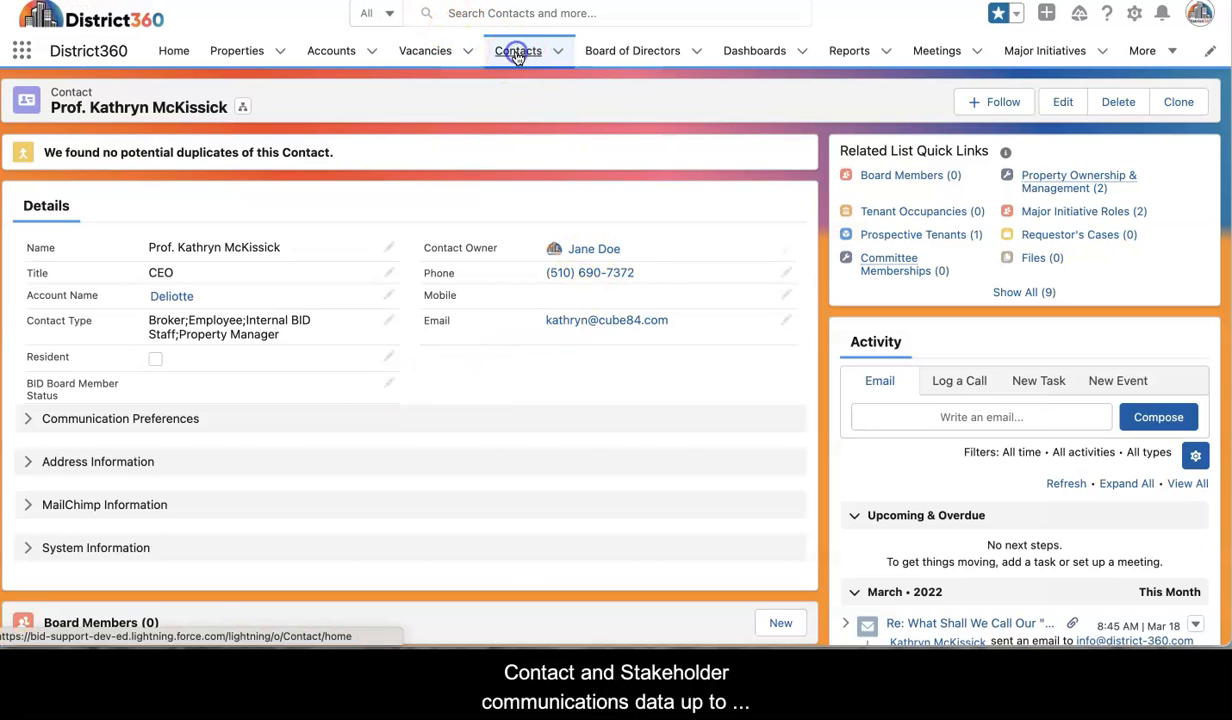
left_click(518, 50)
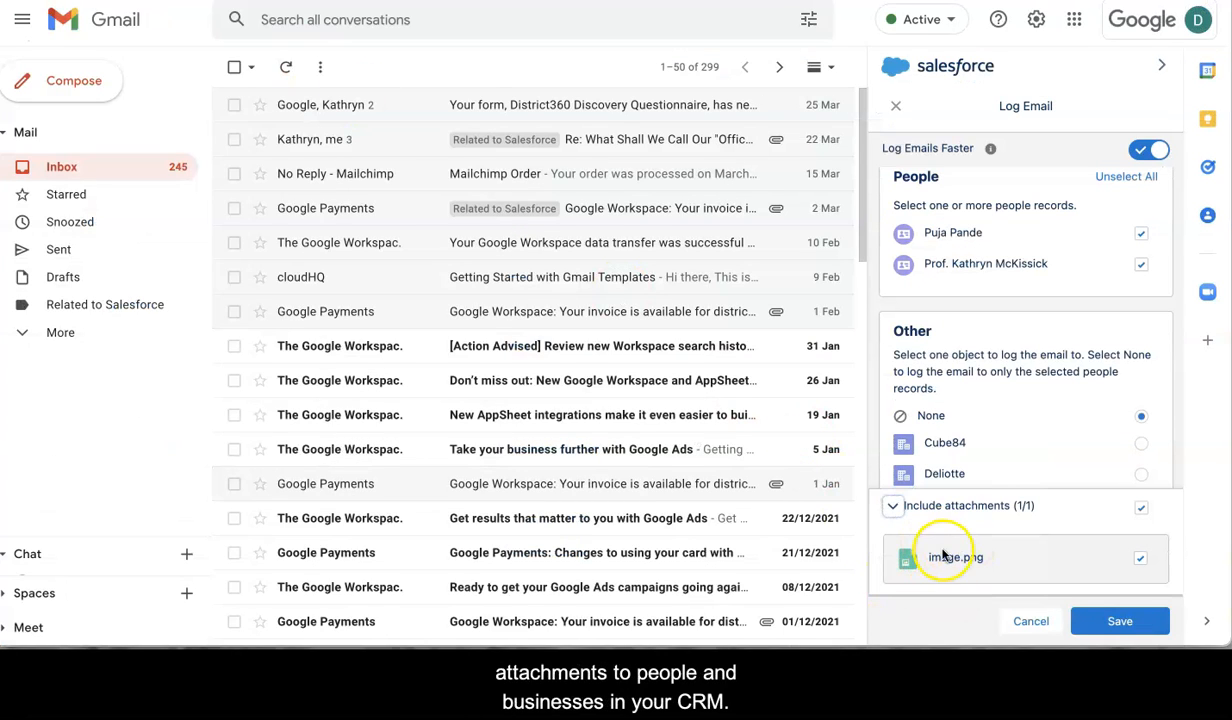
mouse_move(540, 62)
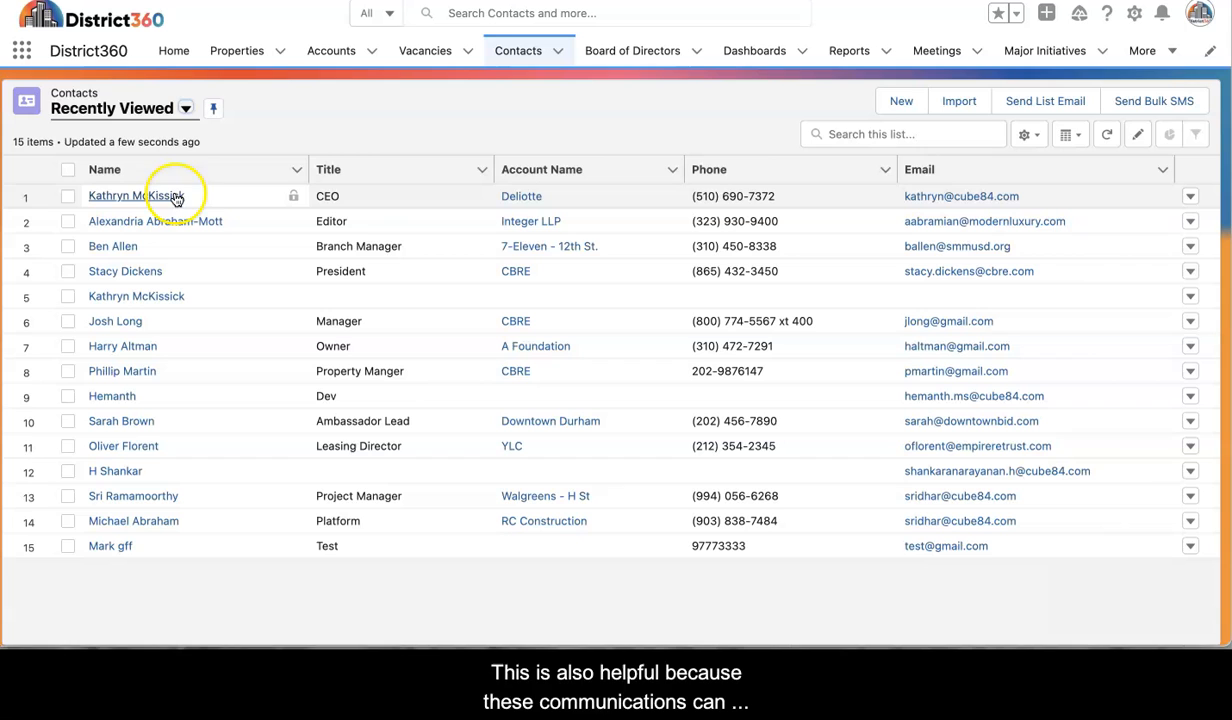
left_click(136, 196)
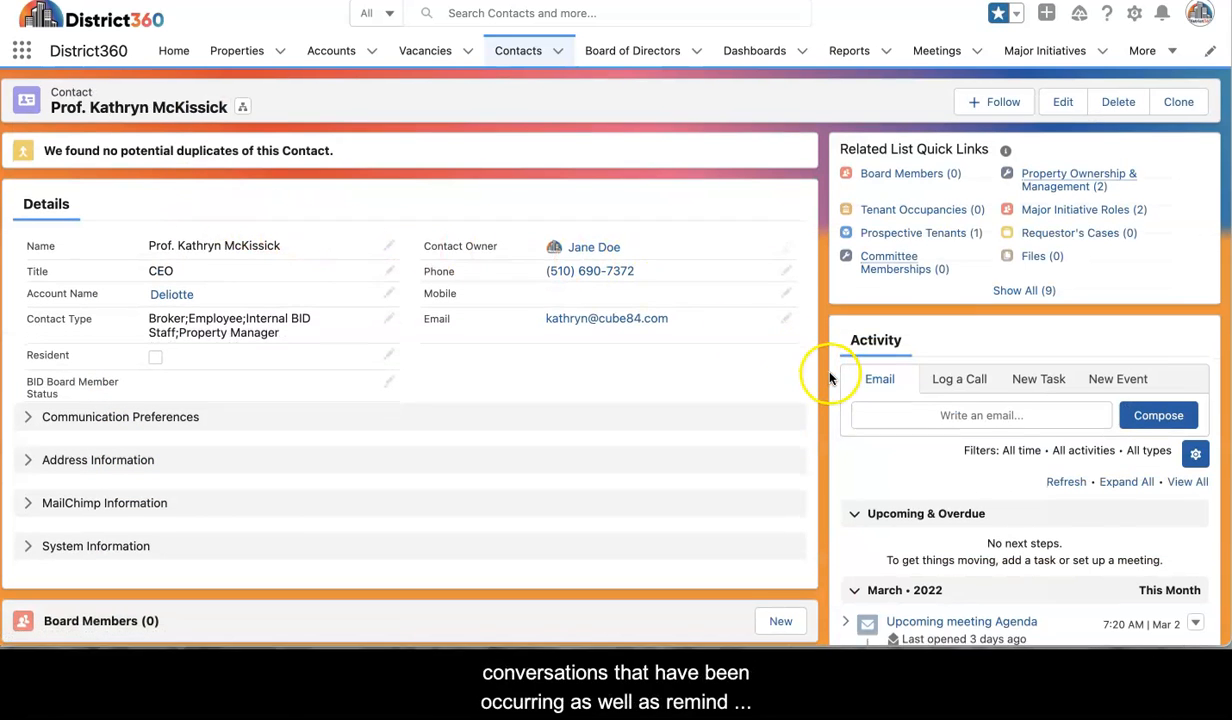
Step: Scroll down her record to the Activity timeline showing the logged email
scroll("down", 3)
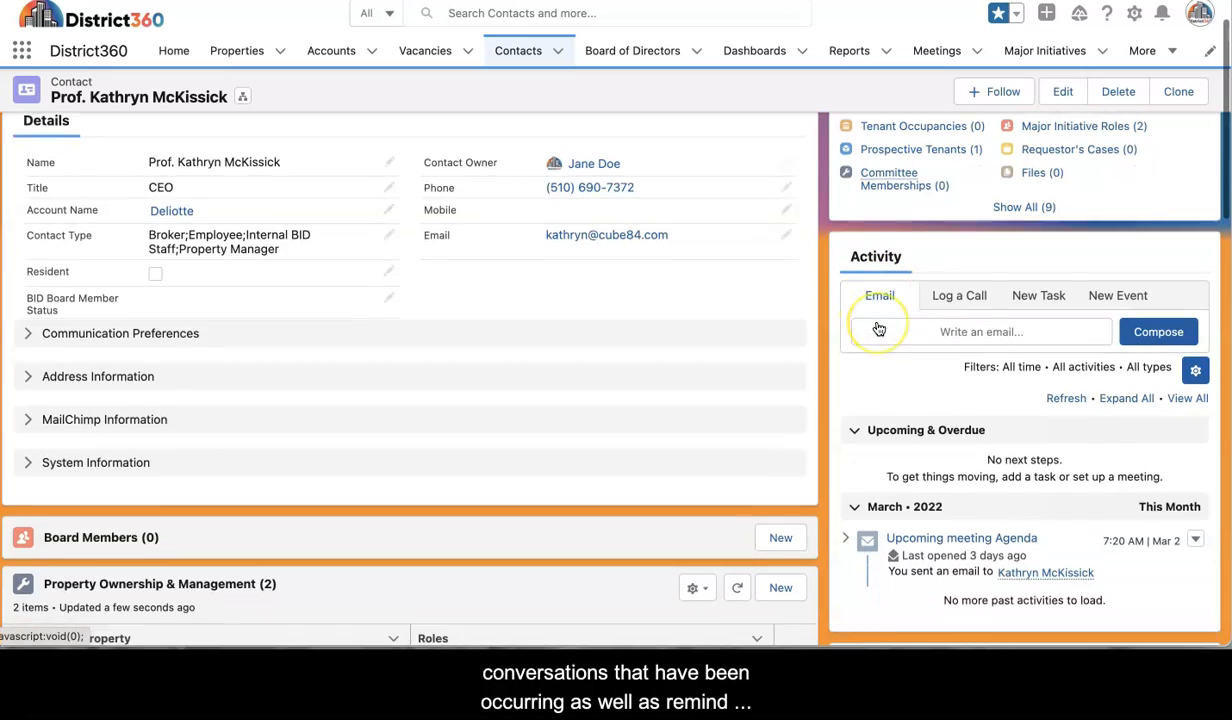
scroll("down", 3)
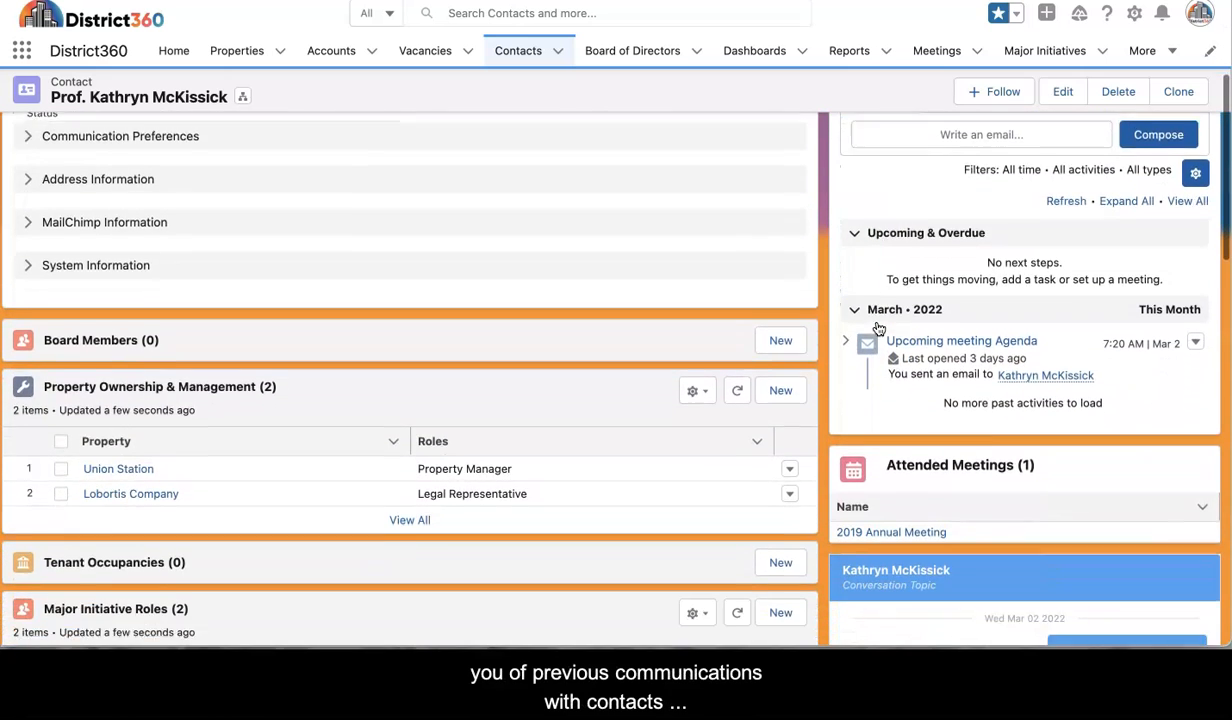
scroll("down", 3)
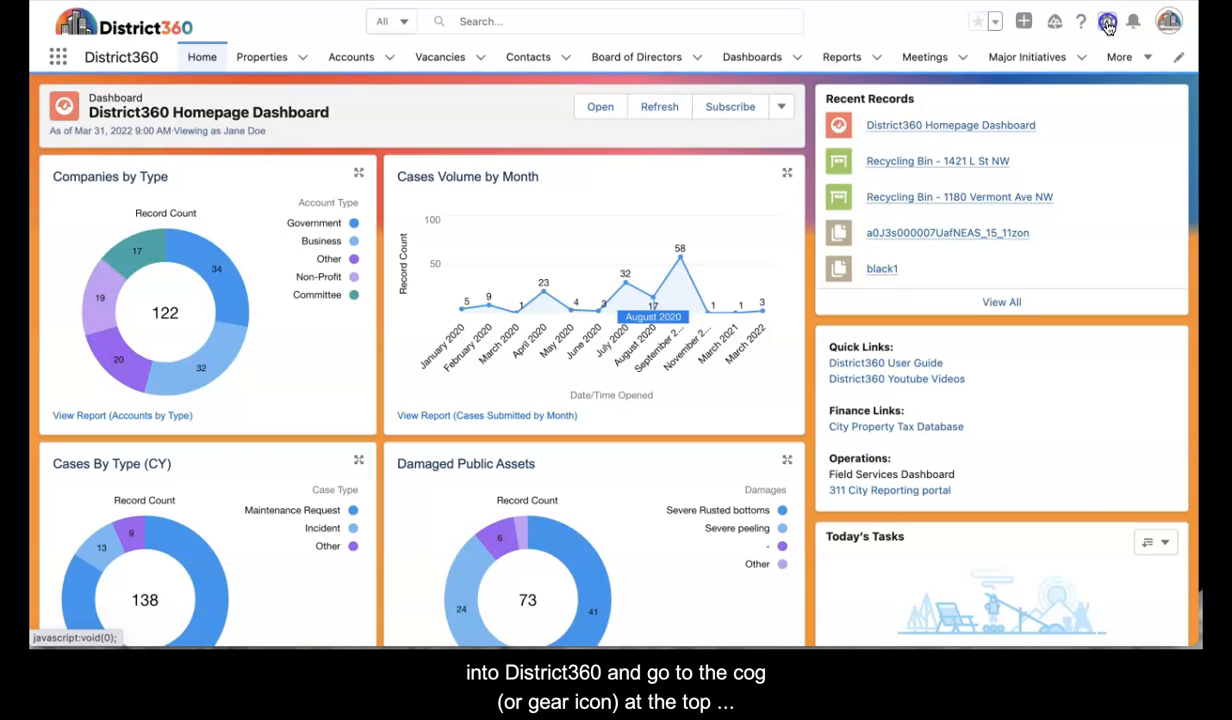
Step: In Setup, find Gmail Integration and Sync via Quick Find 'gmail' and switch Gmail Integration on
left_click(1108, 20)
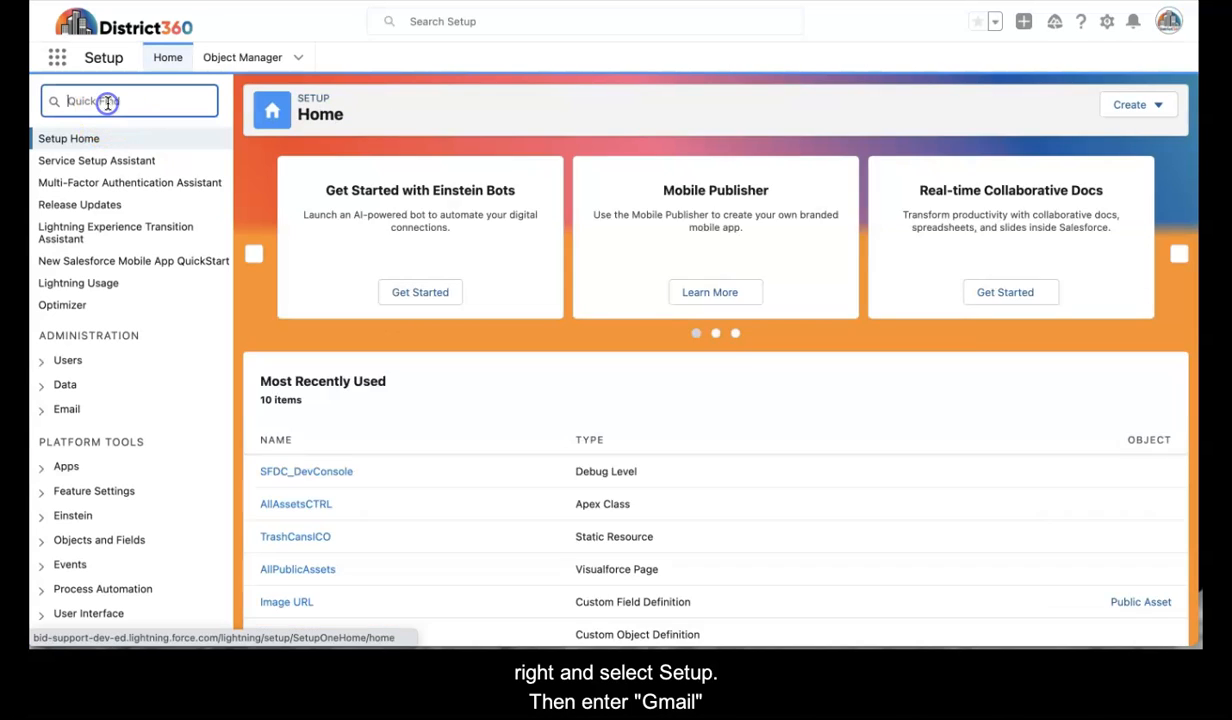
type("gmail")
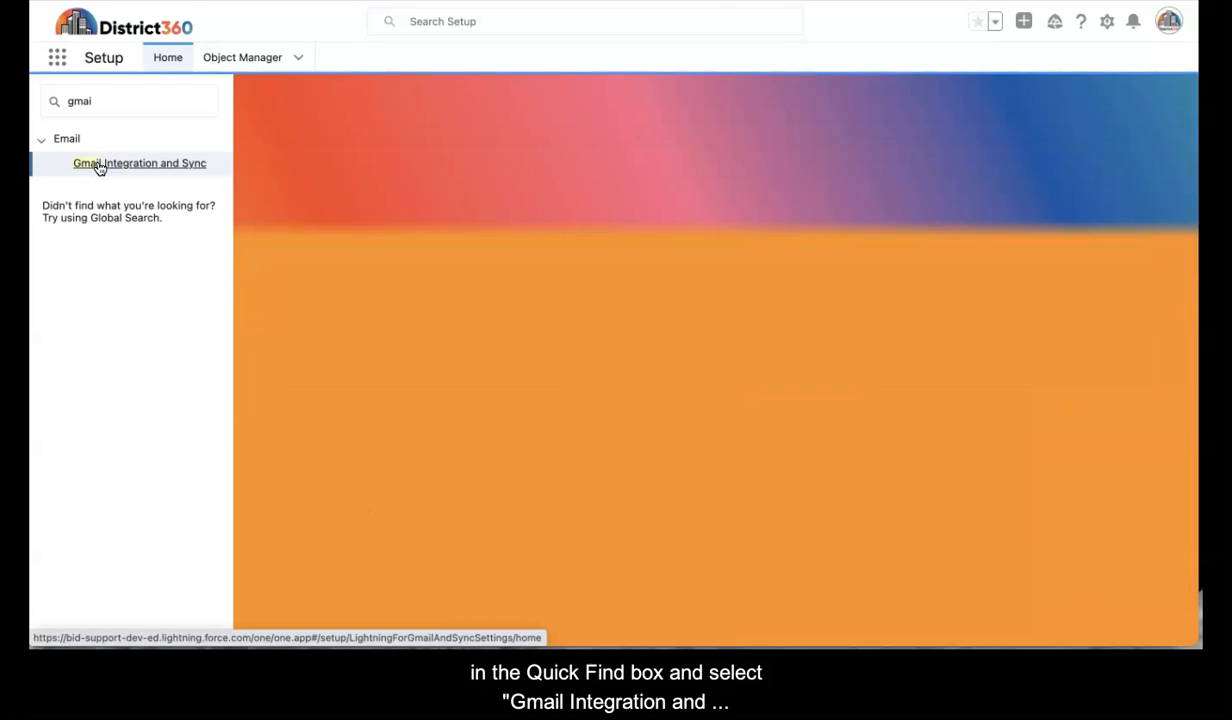
left_click(140, 164)
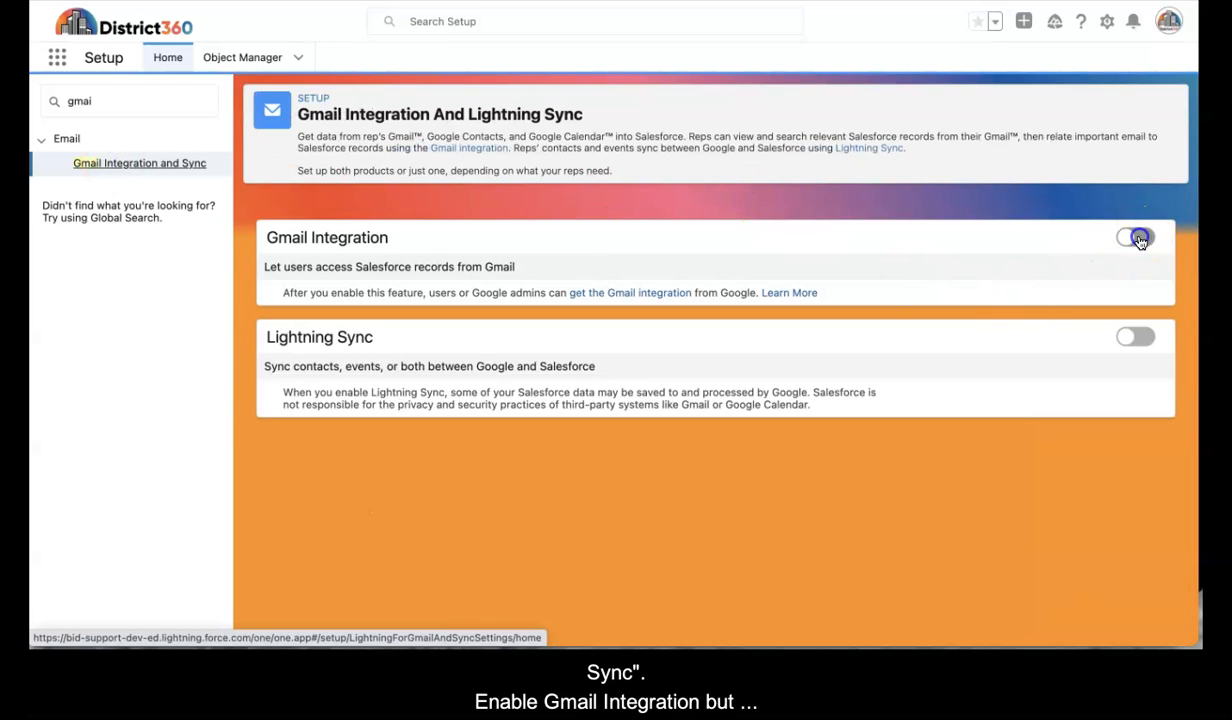
left_click(1136, 236)
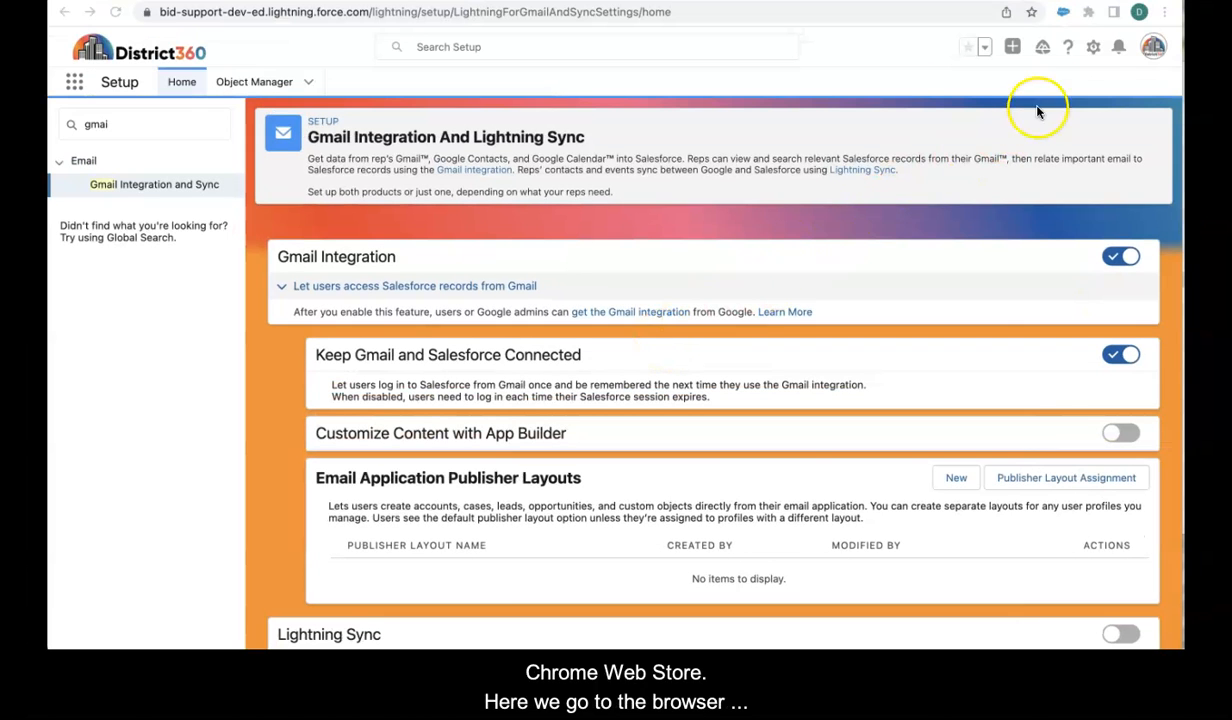
Step: Reach Chrome's Extensions page via More Tools and reveal its navigation menu
left_click(1164, 12)
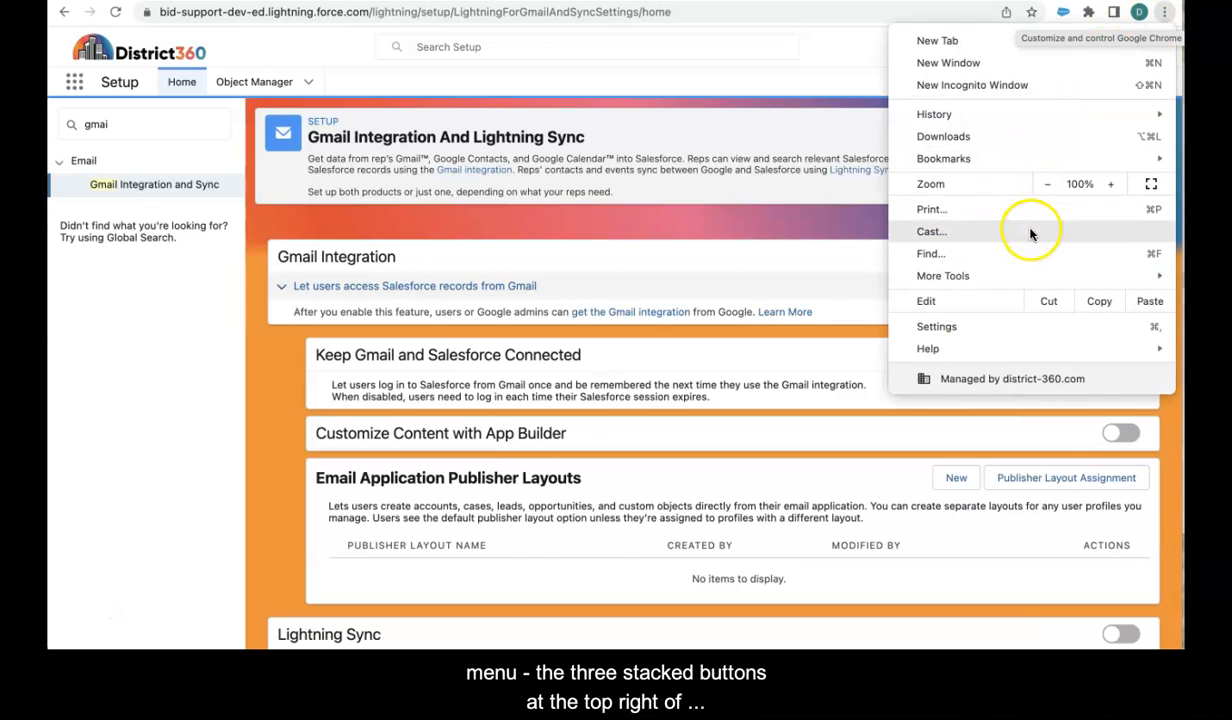
left_click(944, 276)
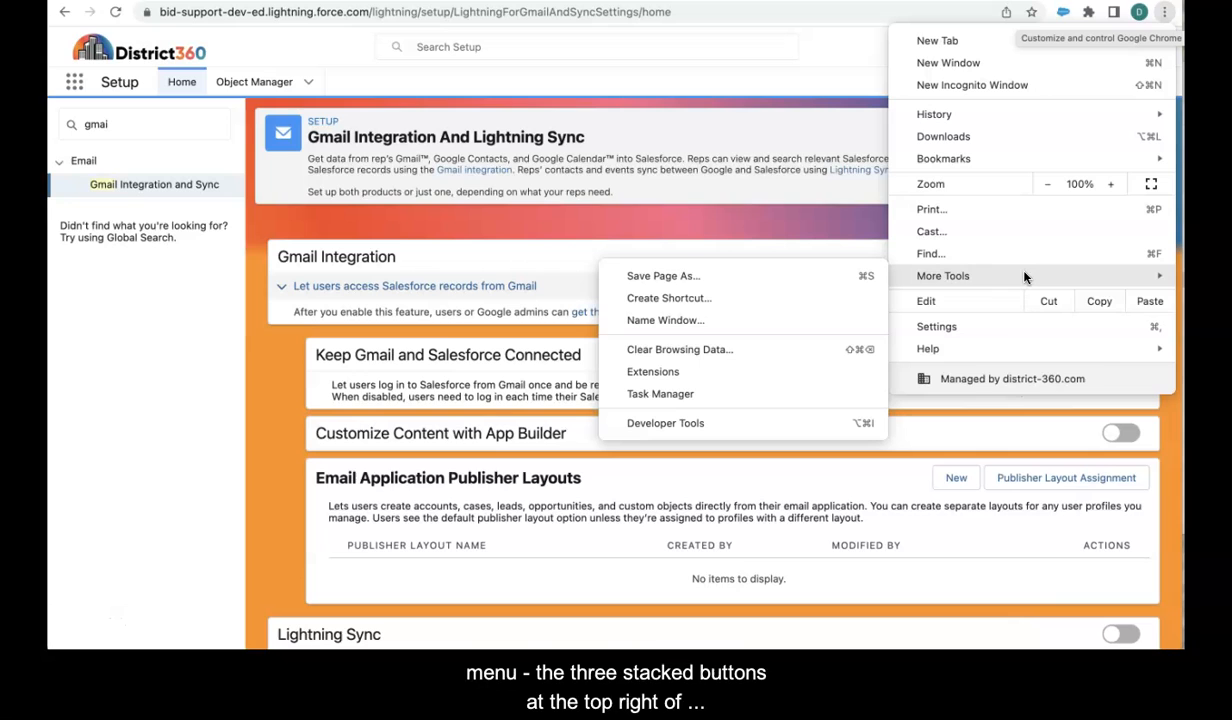
mouse_move(652, 370)
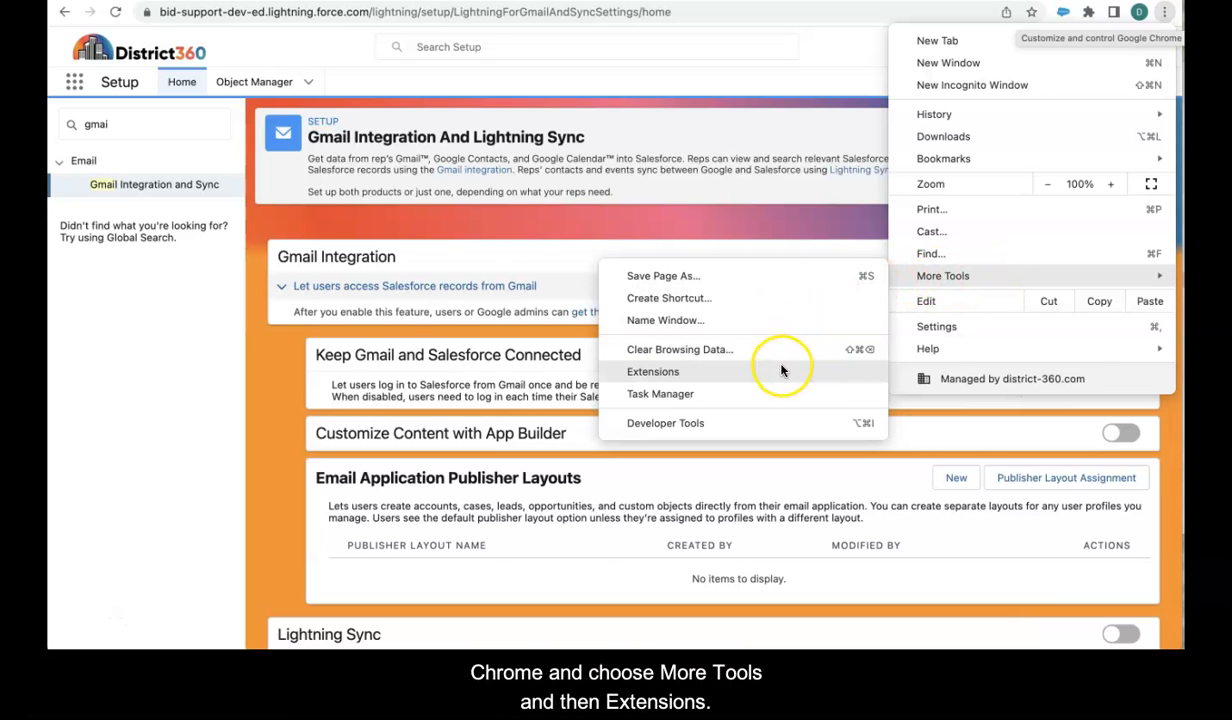
left_click(652, 370)
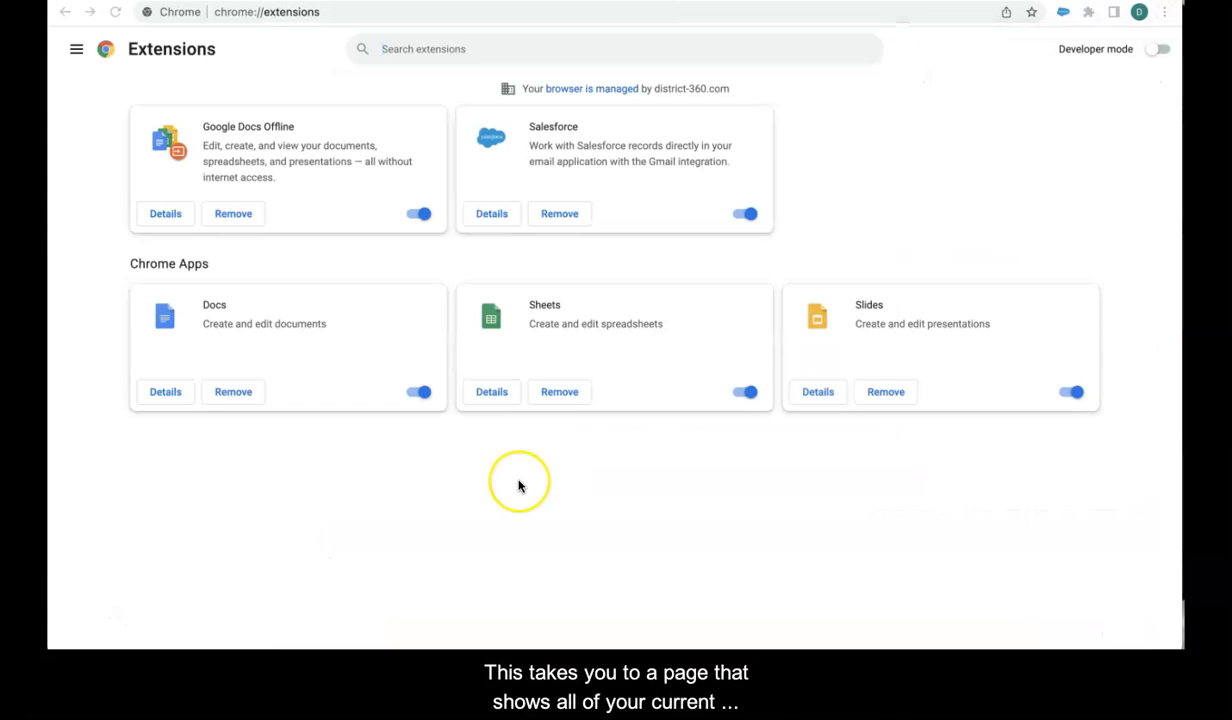
mouse_move(646, 428)
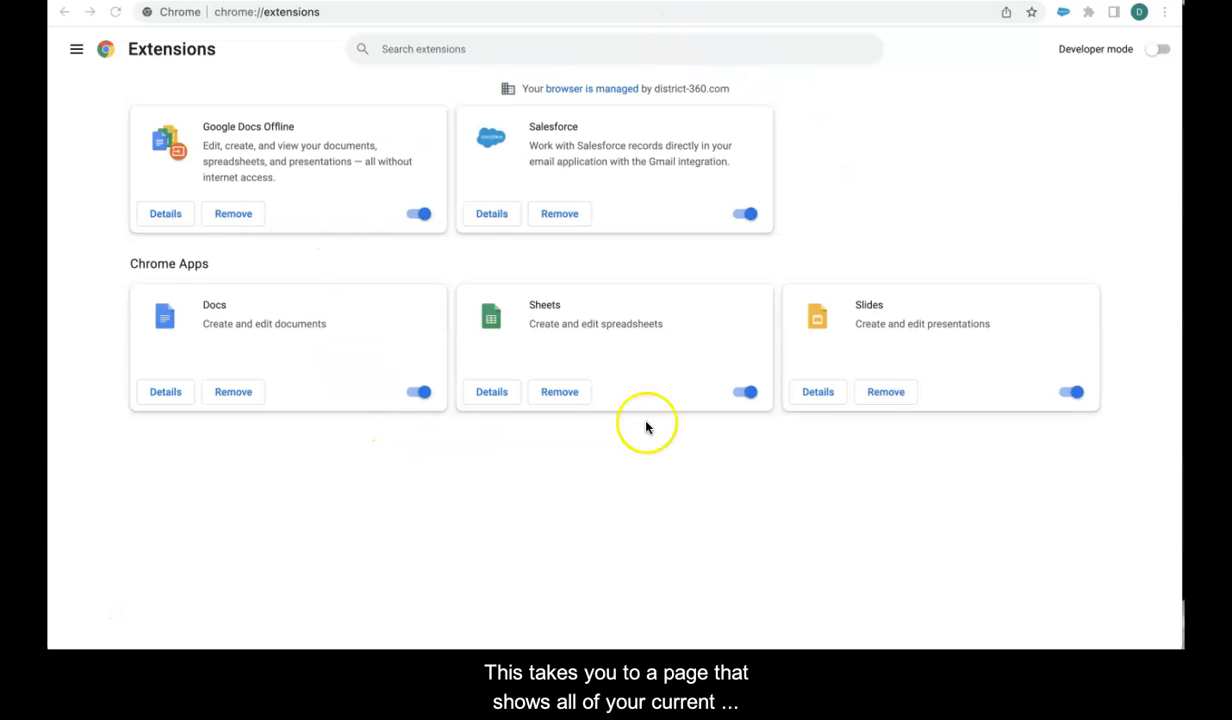
mouse_move(76, 48)
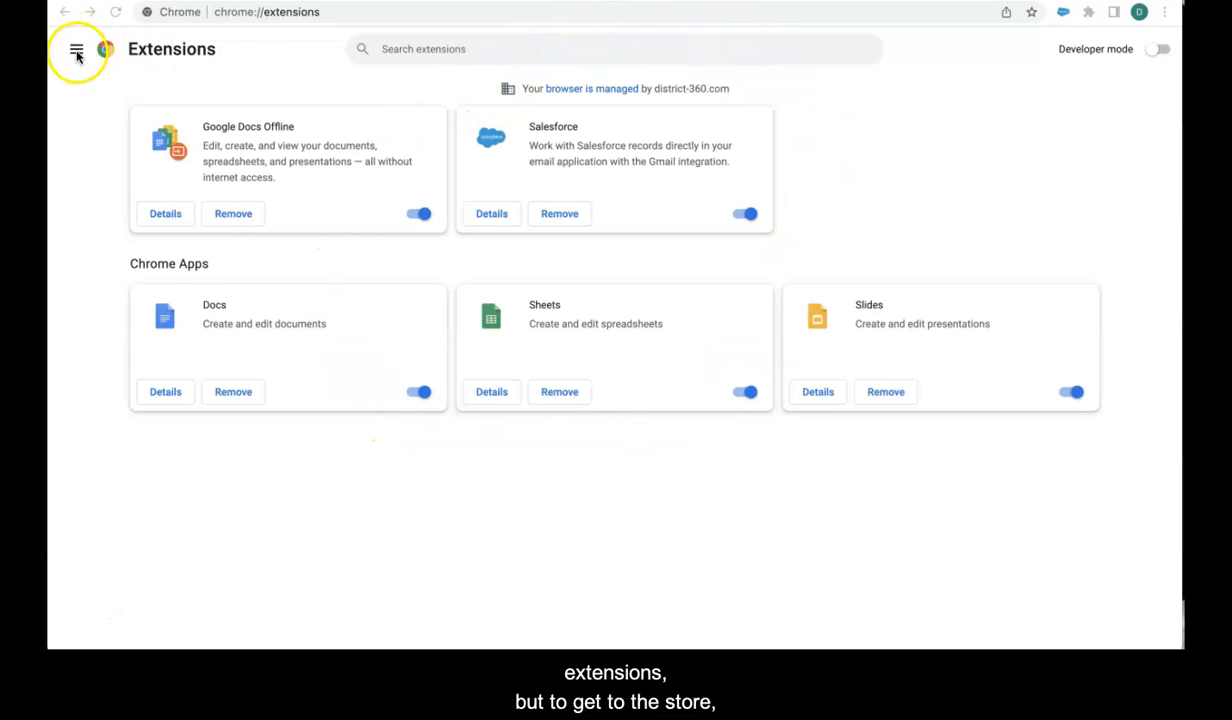
left_click(76, 48)
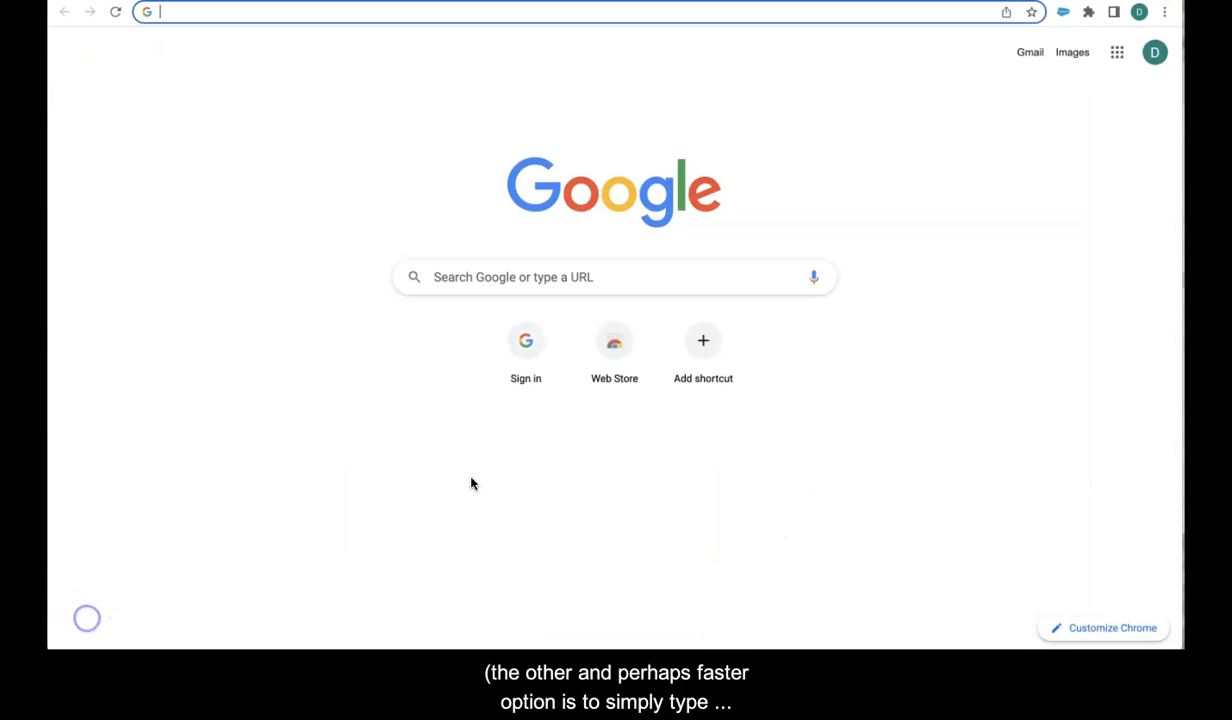
Step: Search Google for 'chrome web store' and open the Chrome Web Store result
type("chrome web store")
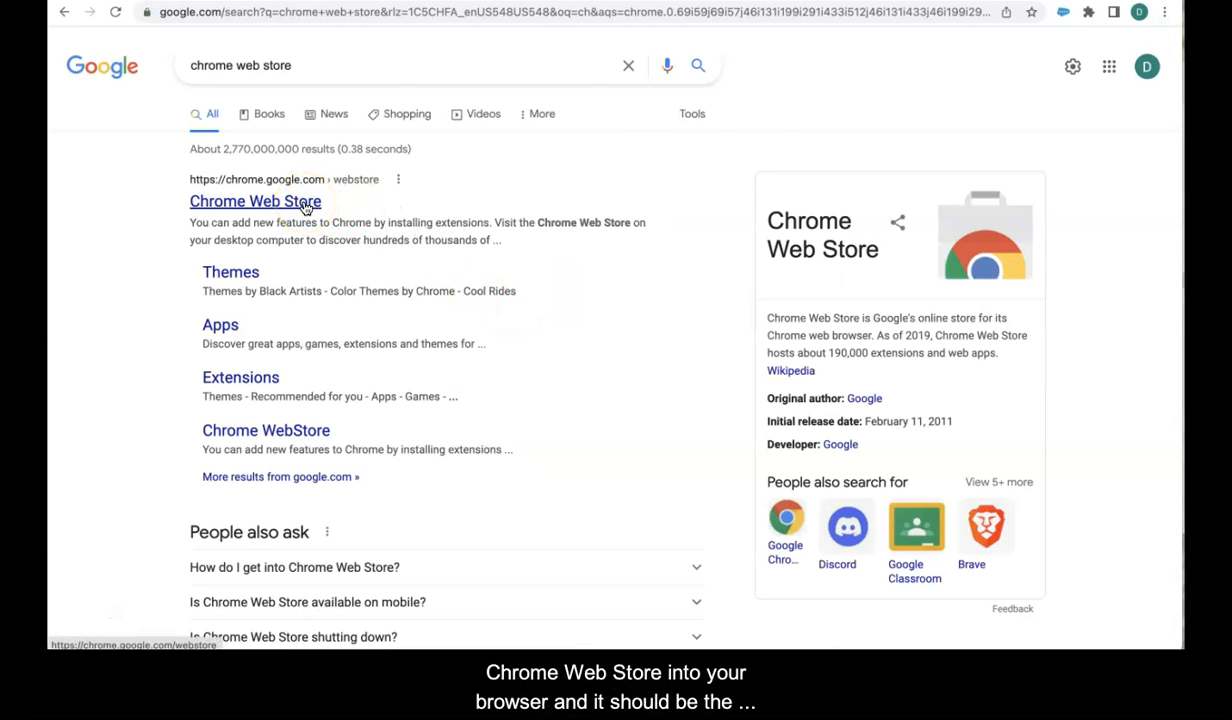
left_click(256, 200)
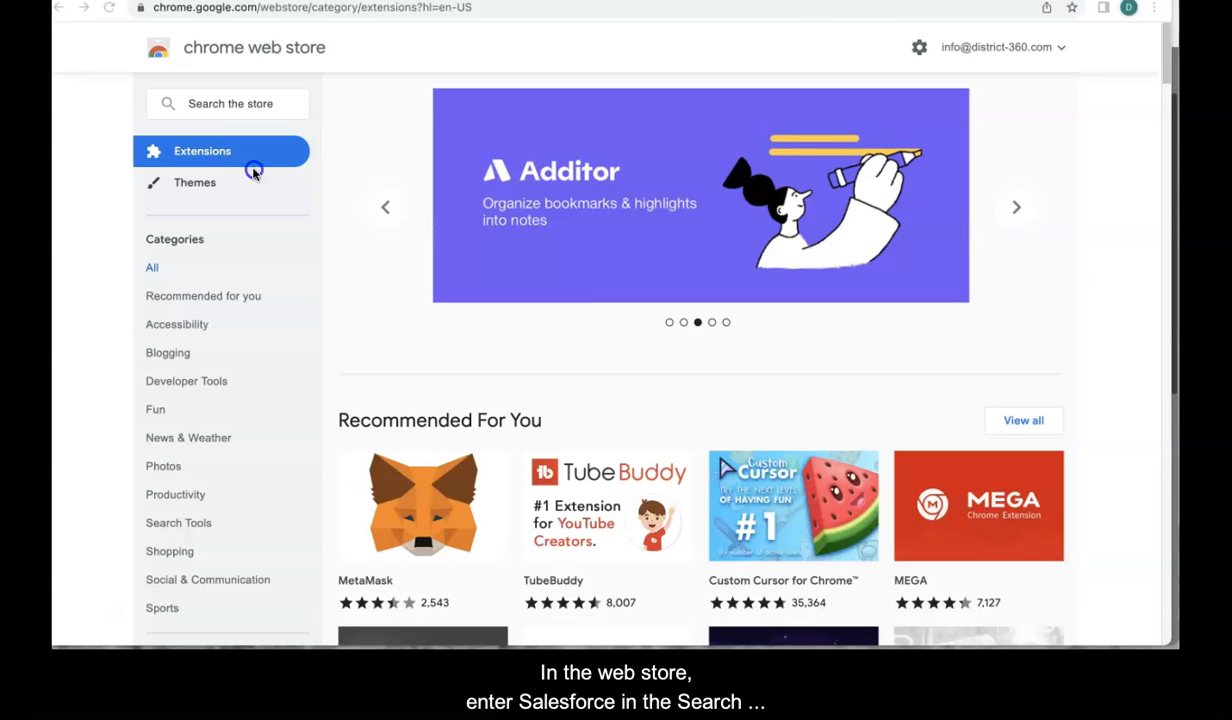
Step: Search the store for 'salesforce' and add the Salesforce extension to Chrome
left_click(228, 104)
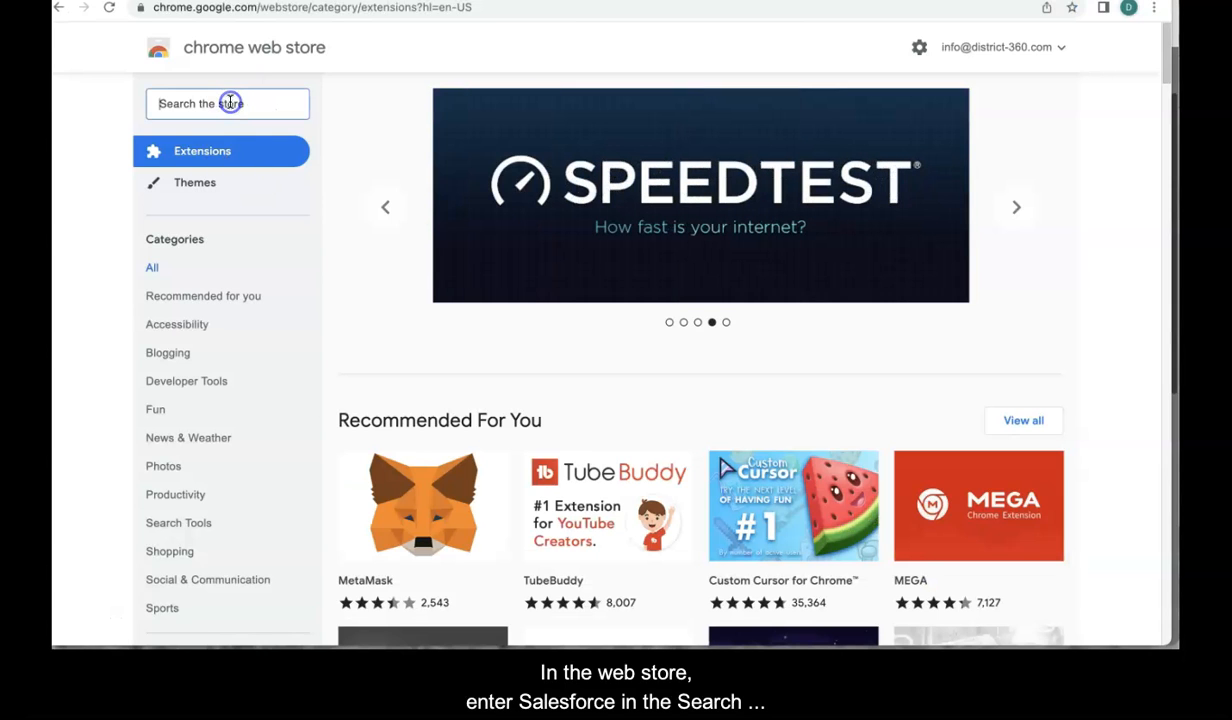
type("salesforce")
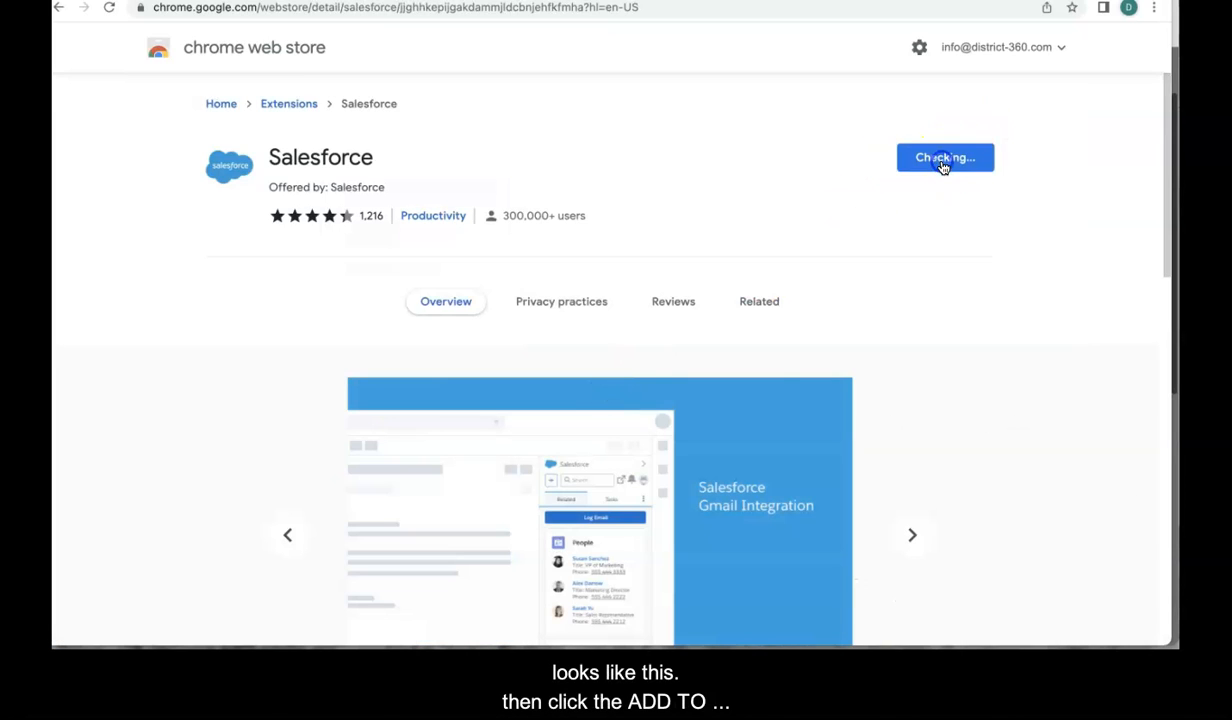
left_click(944, 156)
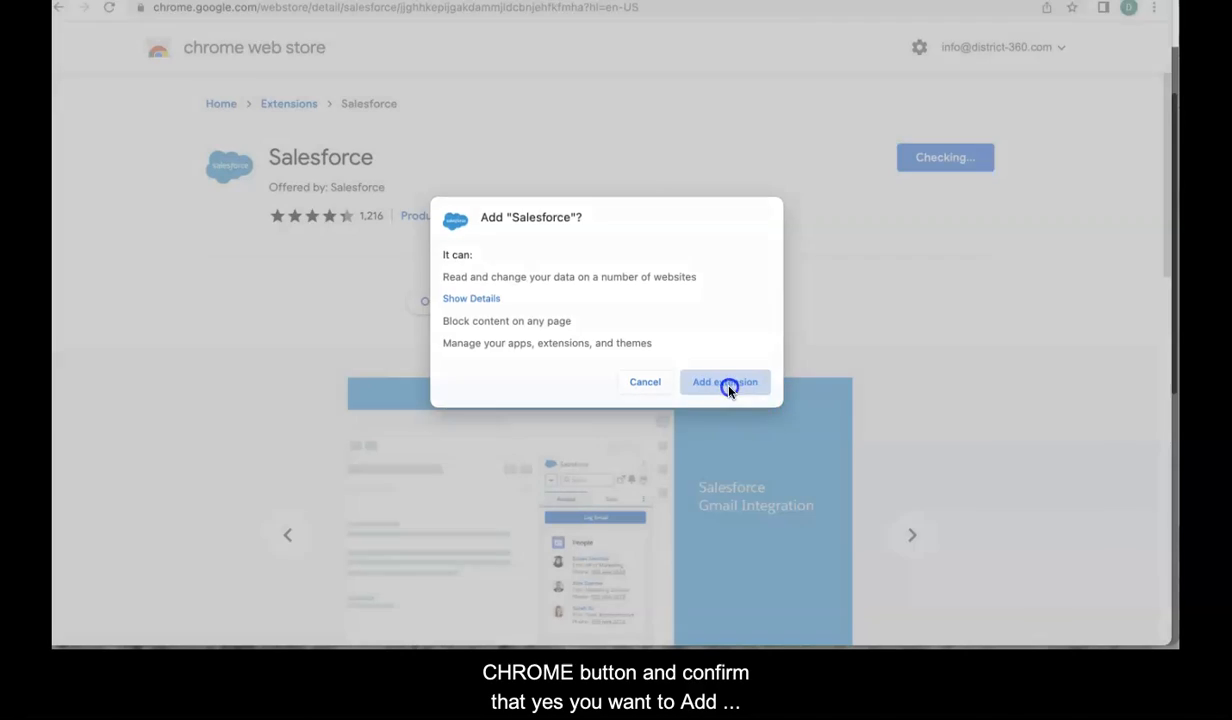
left_click(724, 382)
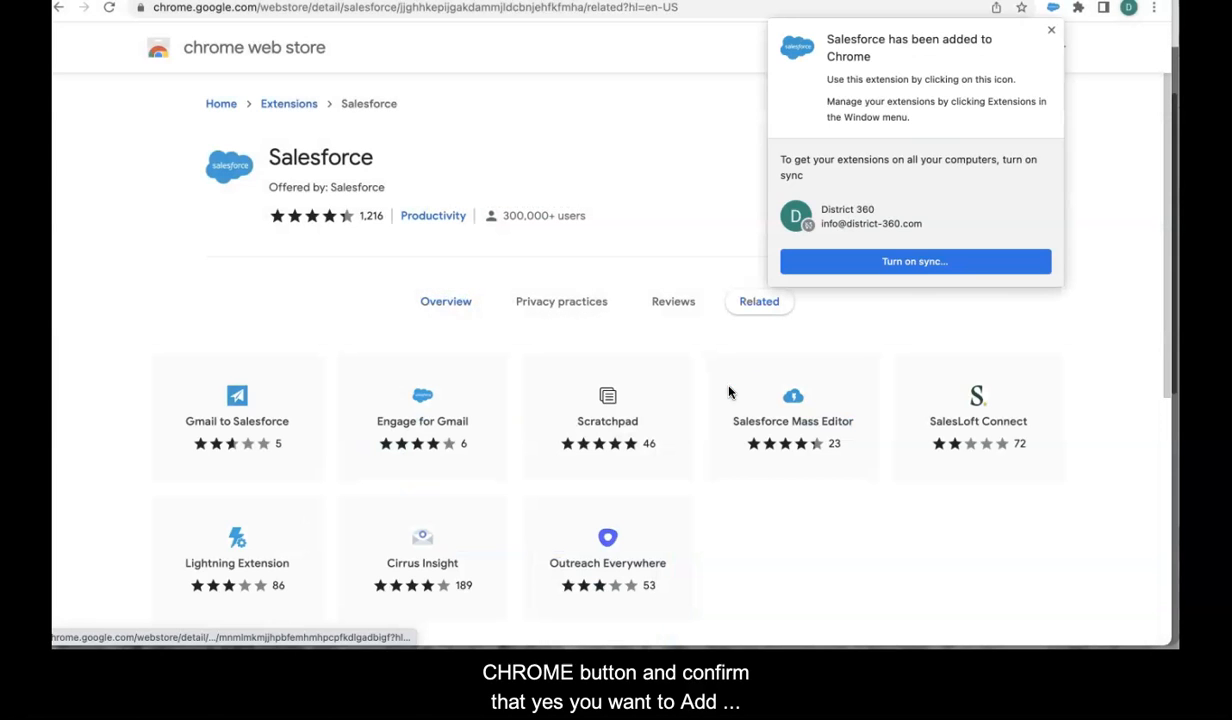
mouse_move(1066, 178)
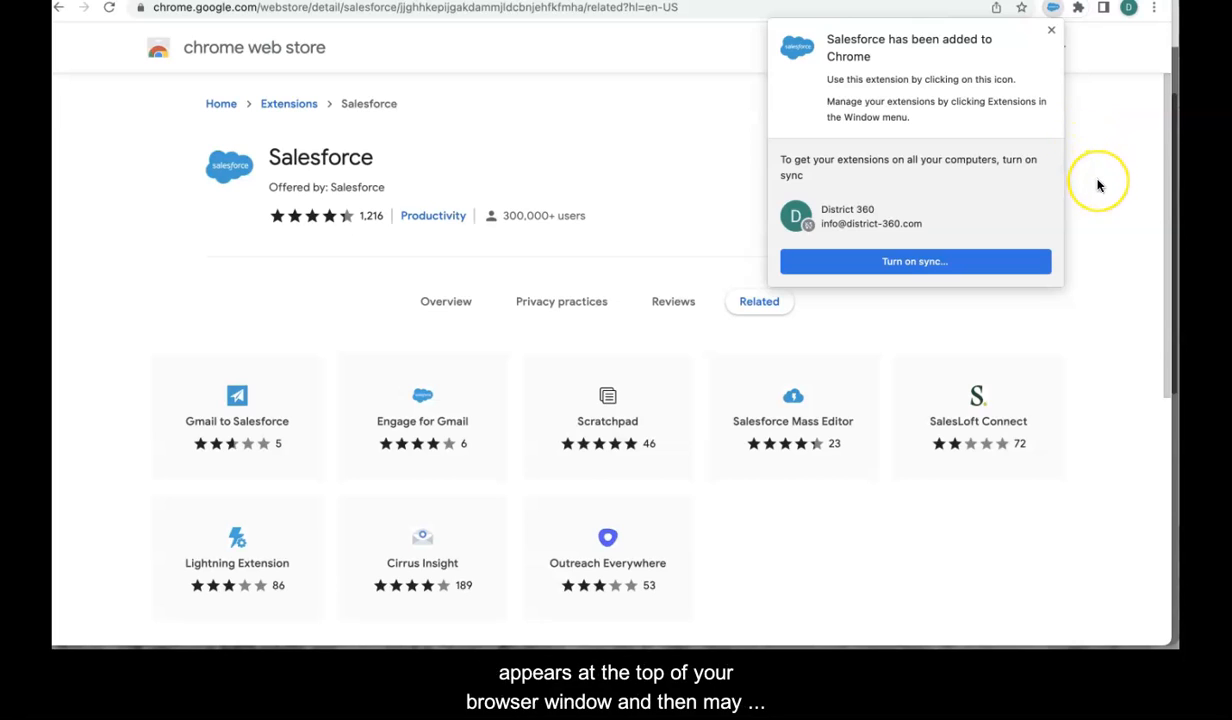
Step: Dismiss the added notice and show the installed extensions list to pin Salesforce
left_click(1052, 30)
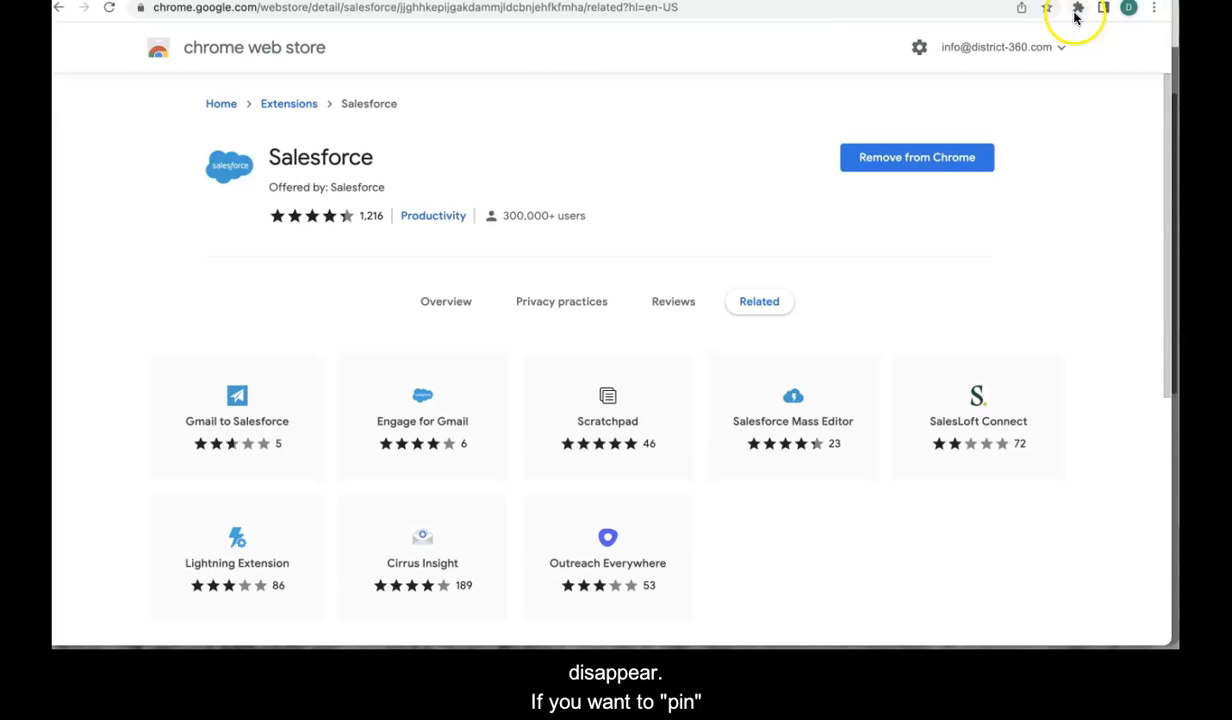
left_click(1078, 8)
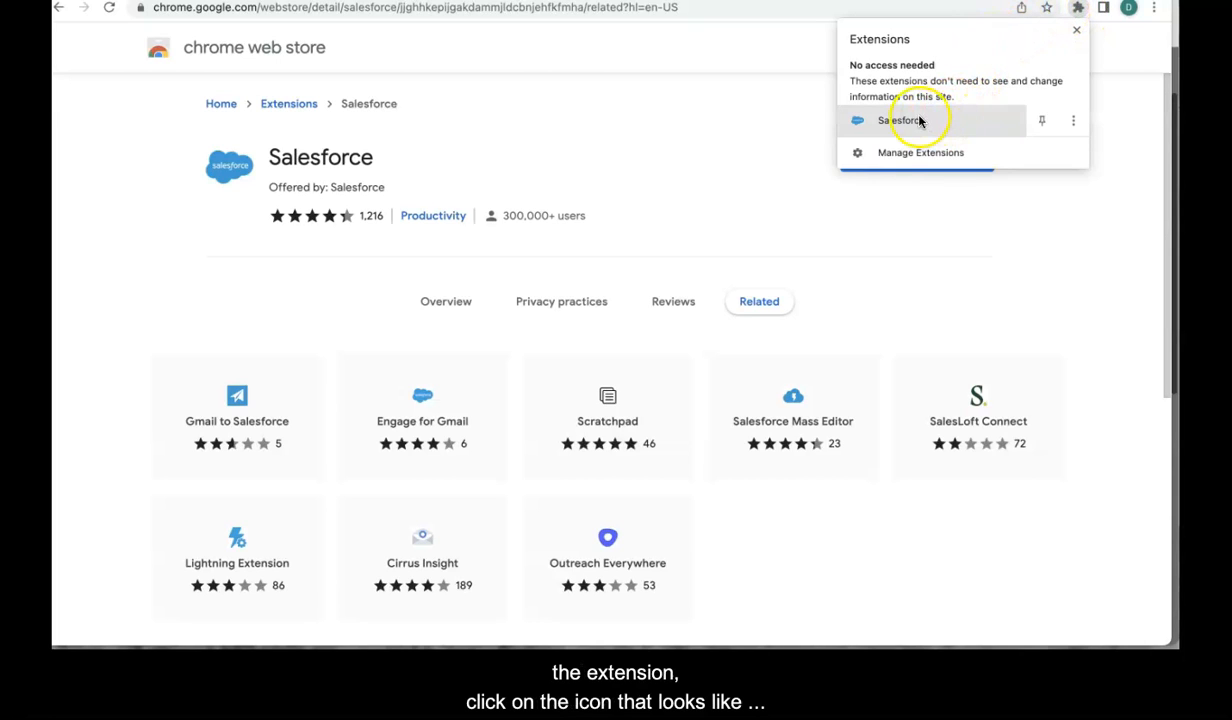
mouse_move(1042, 120)
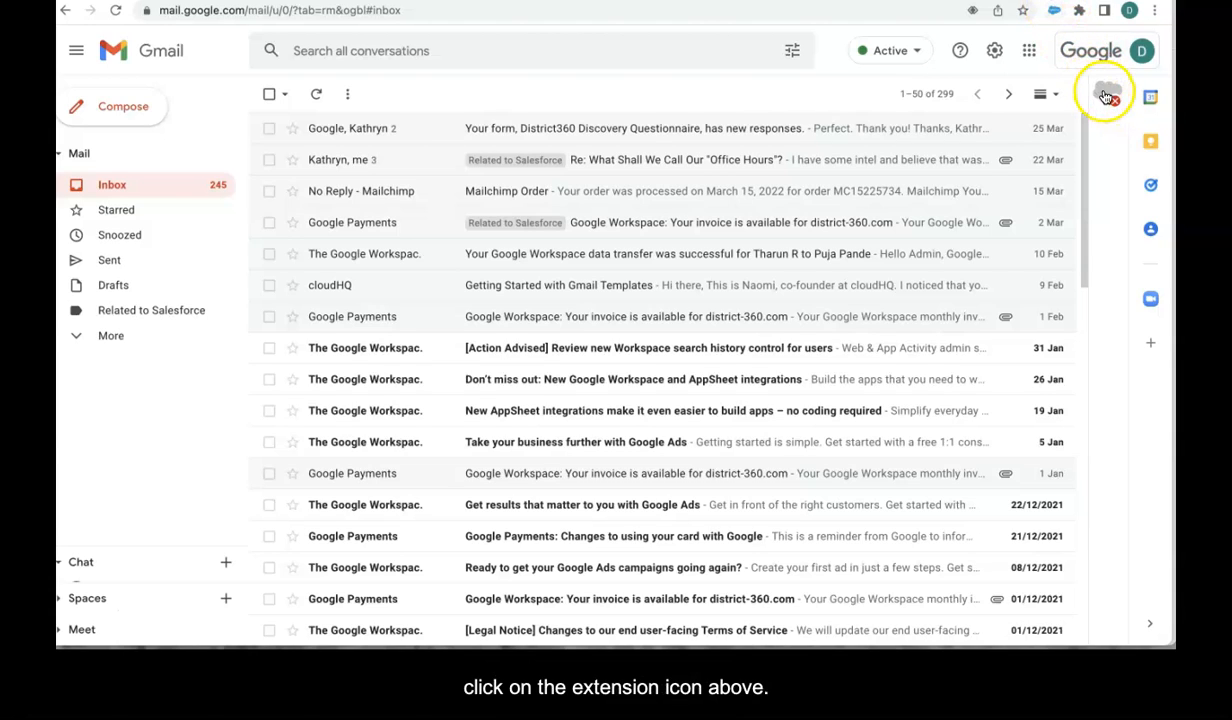
Step: Show the Salesforce side pane in Gmail and submit the District360 Salesforce login
left_click(1104, 92)
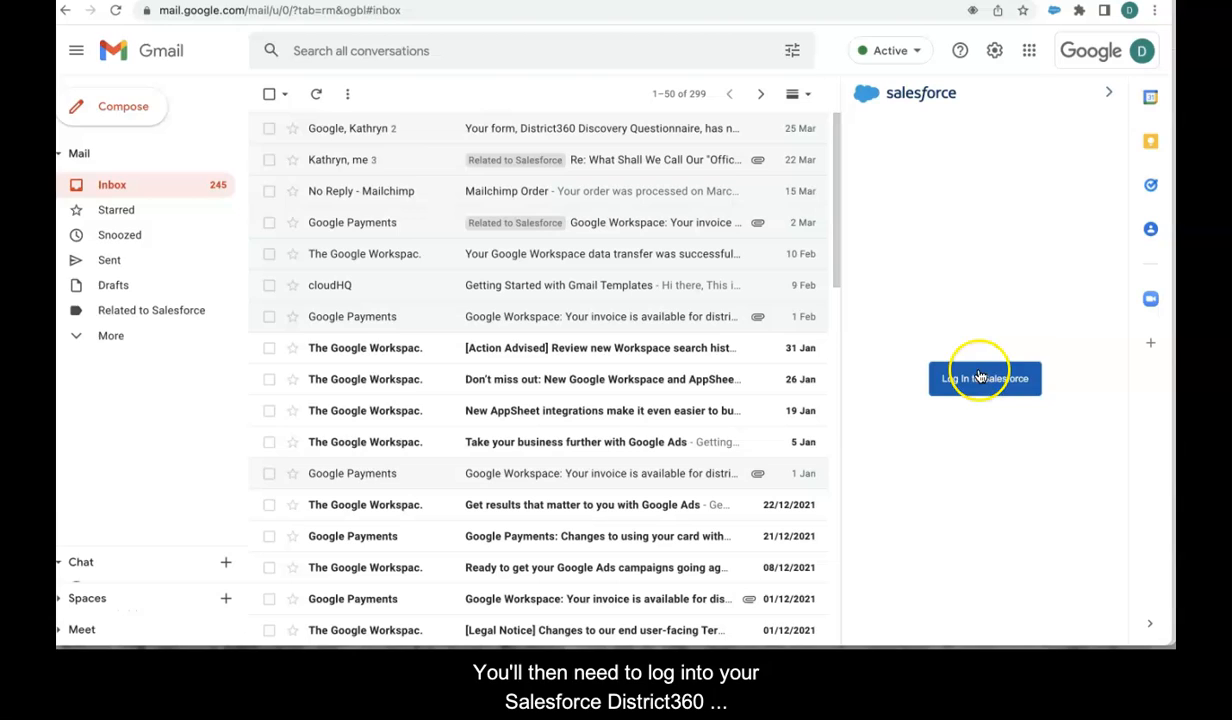
left_click(984, 378)
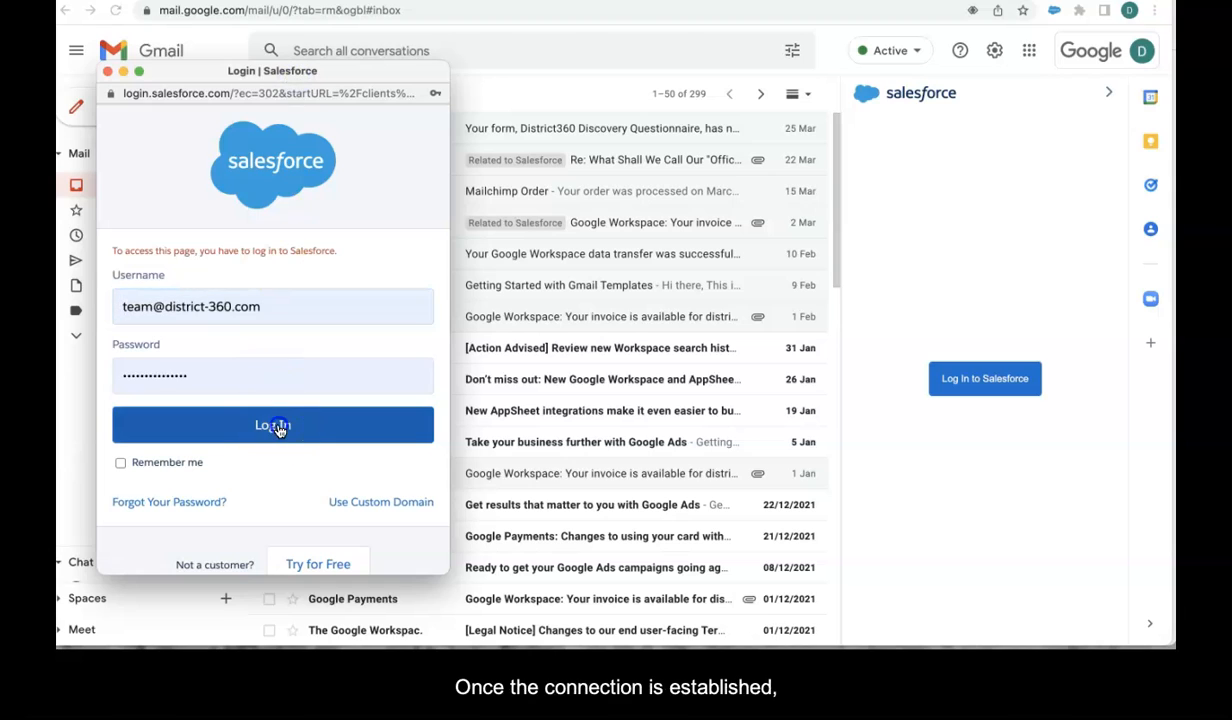
left_click(272, 424)
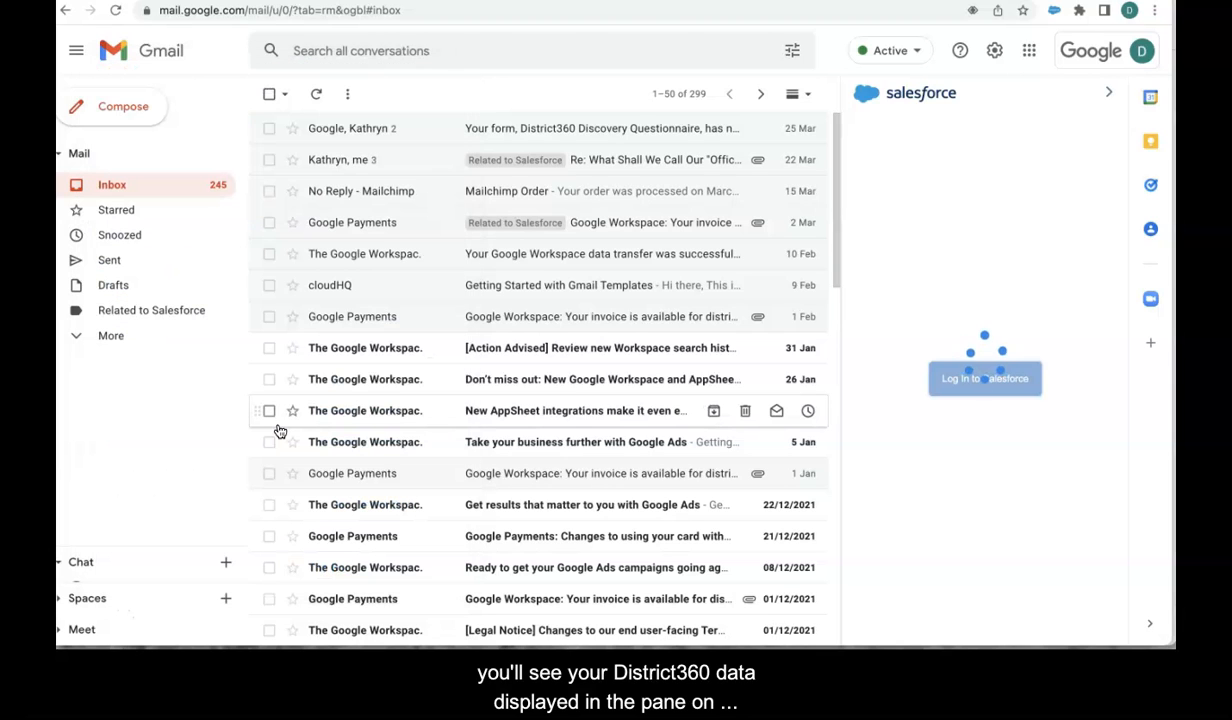
Step: Let the Salesforce pane connect and list District360 people and accounts beside the inbox
left_click(984, 378)
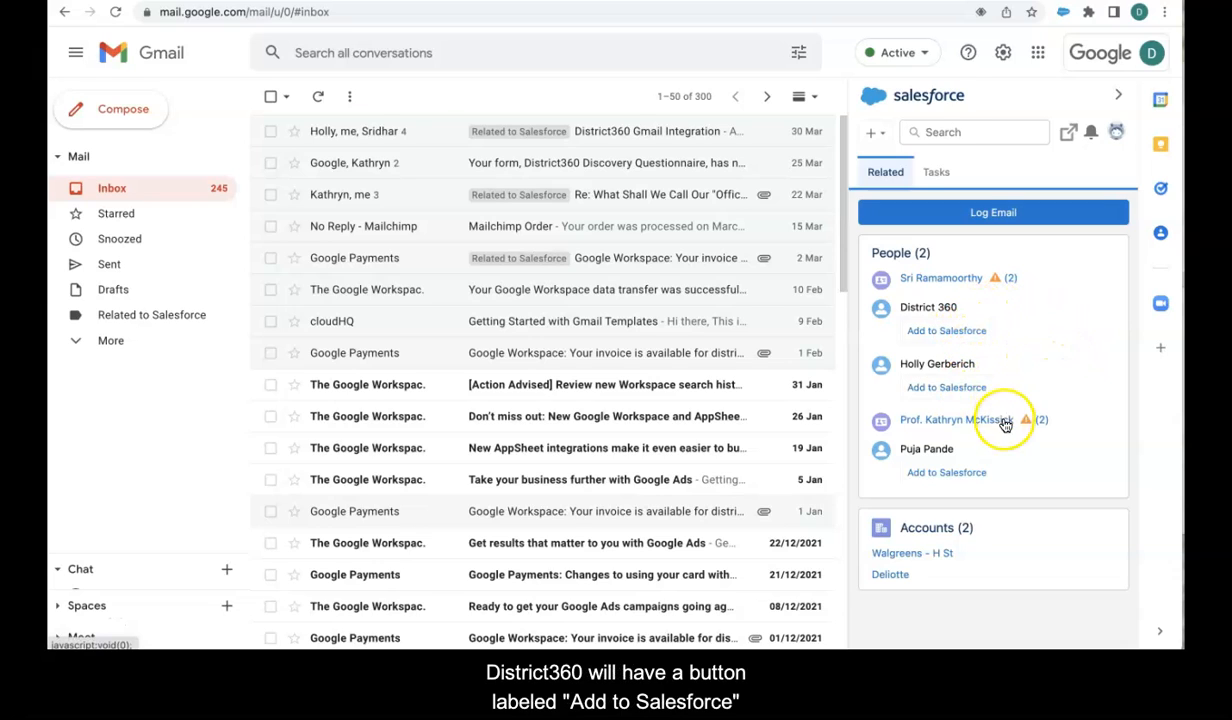
mouse_move(944, 472)
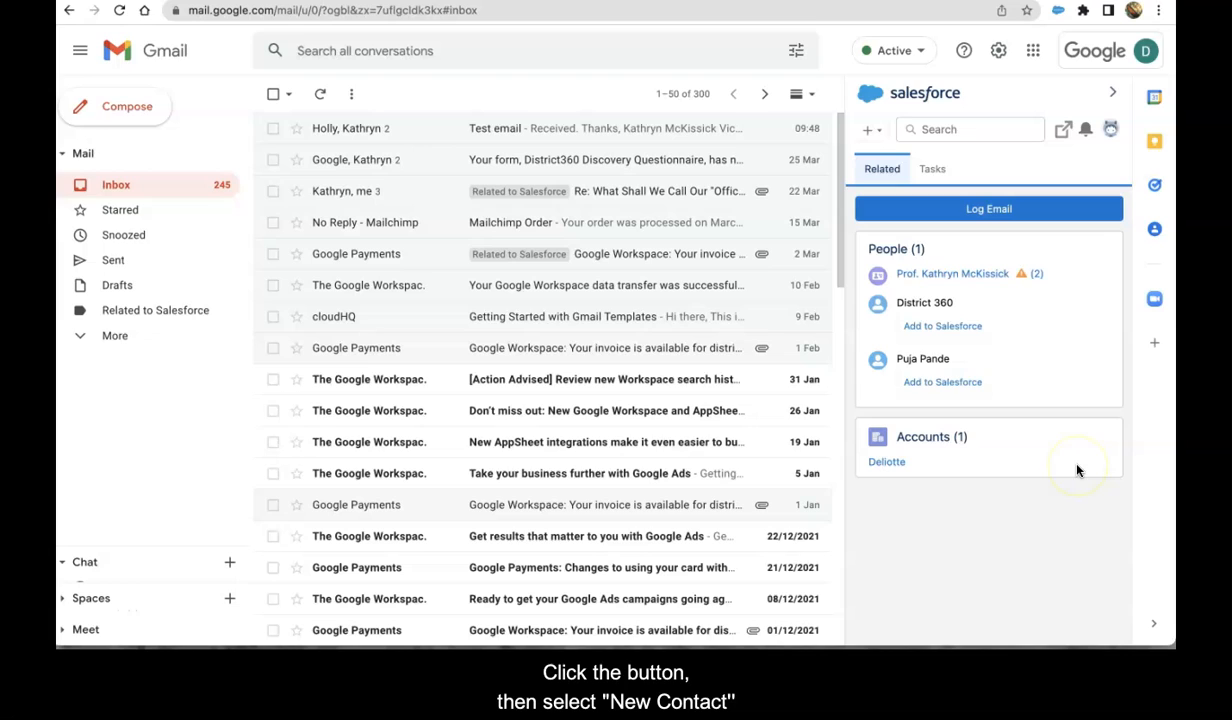
left_click(942, 382)
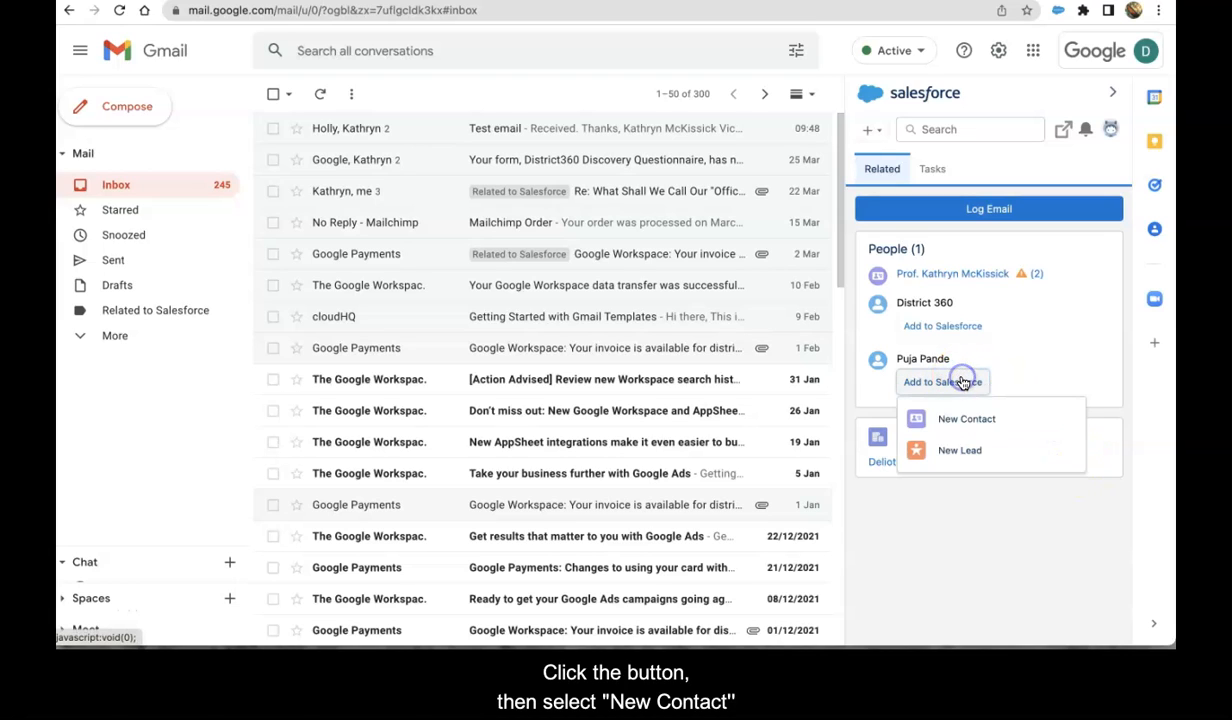
left_click(966, 420)
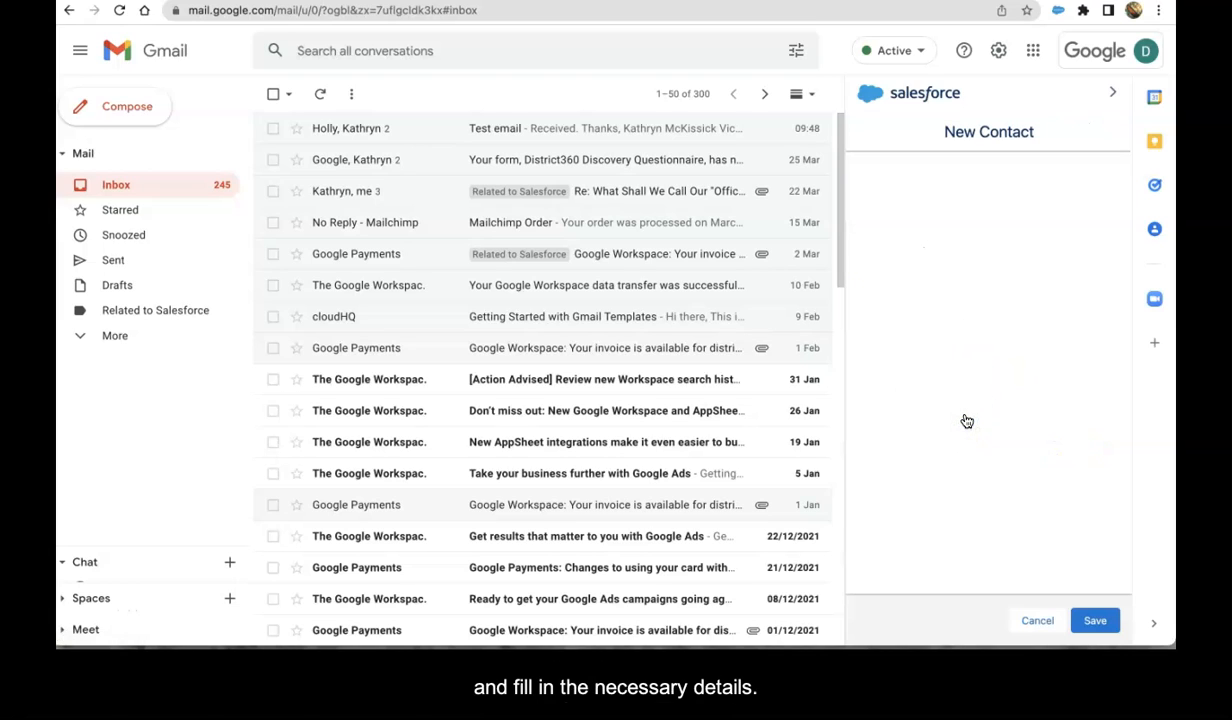
left_click(986, 200)
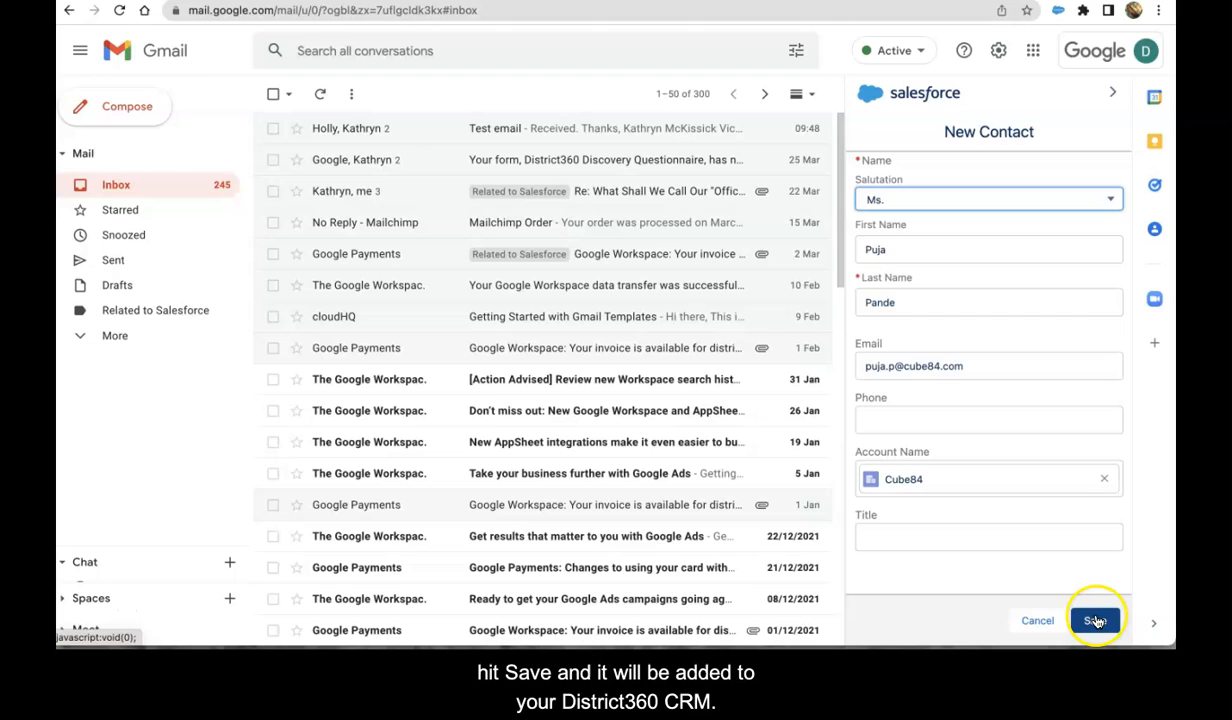
left_click(1096, 620)
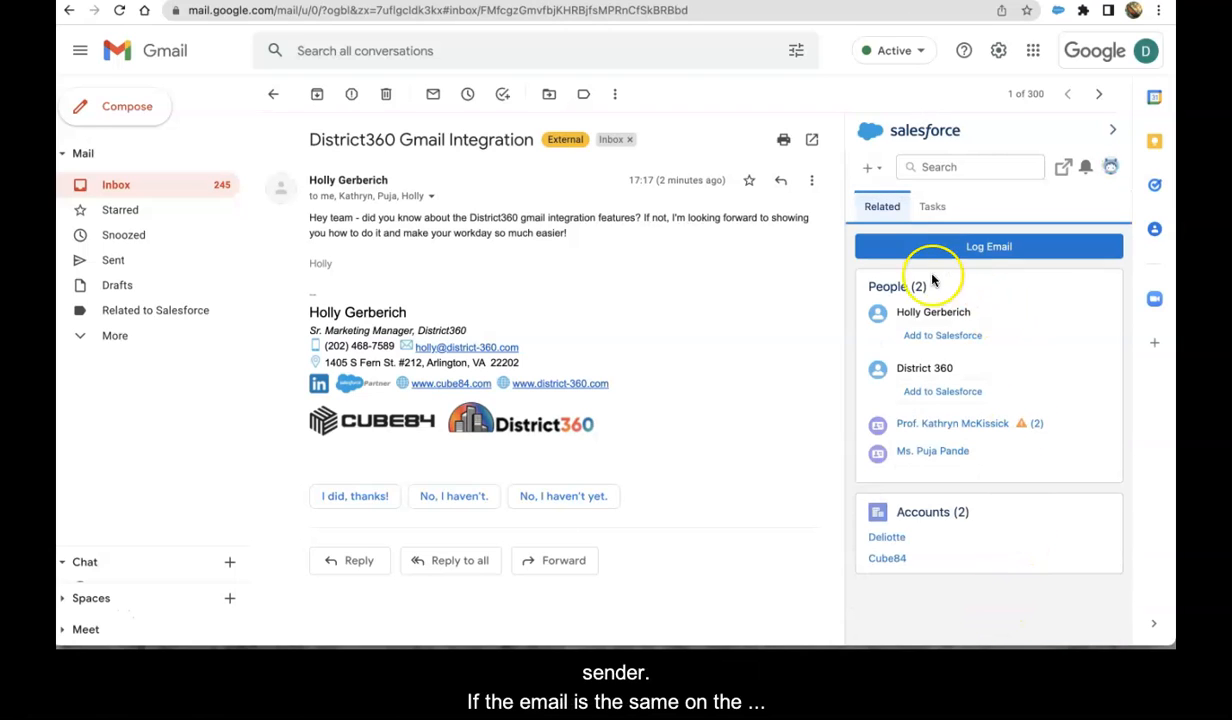
mouse_move(780, 280)
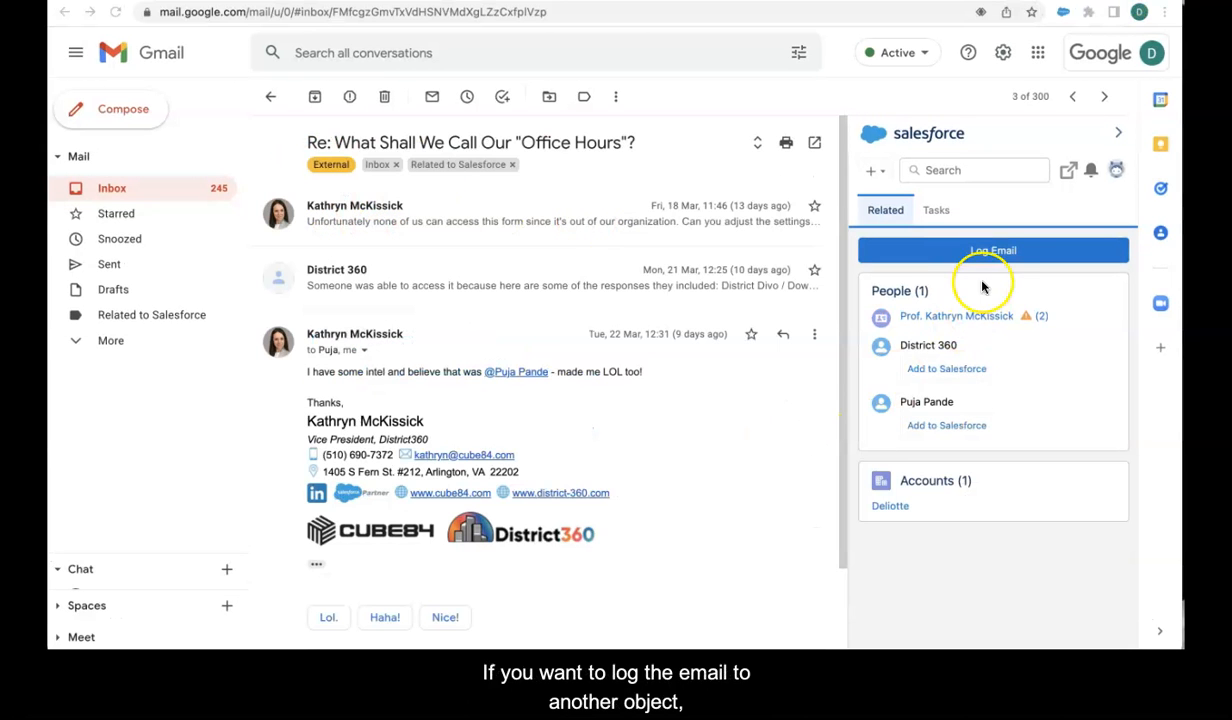
left_click(992, 250)
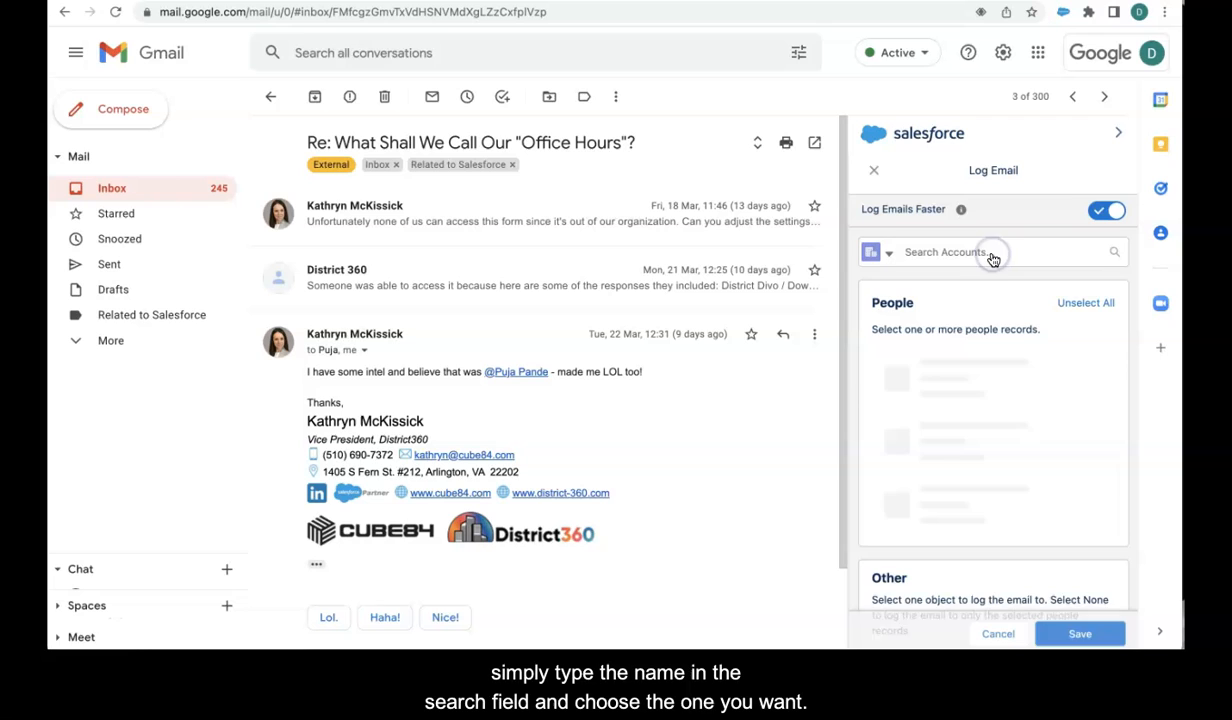
type("warby")
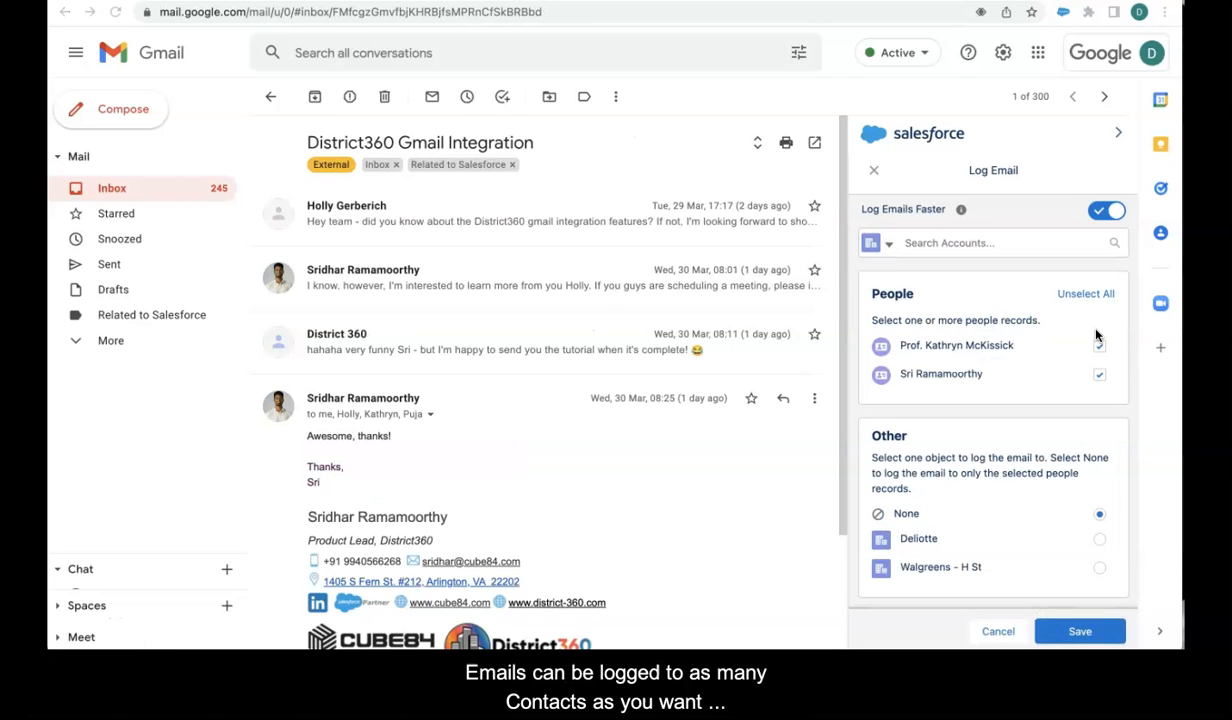
left_click(1100, 374)
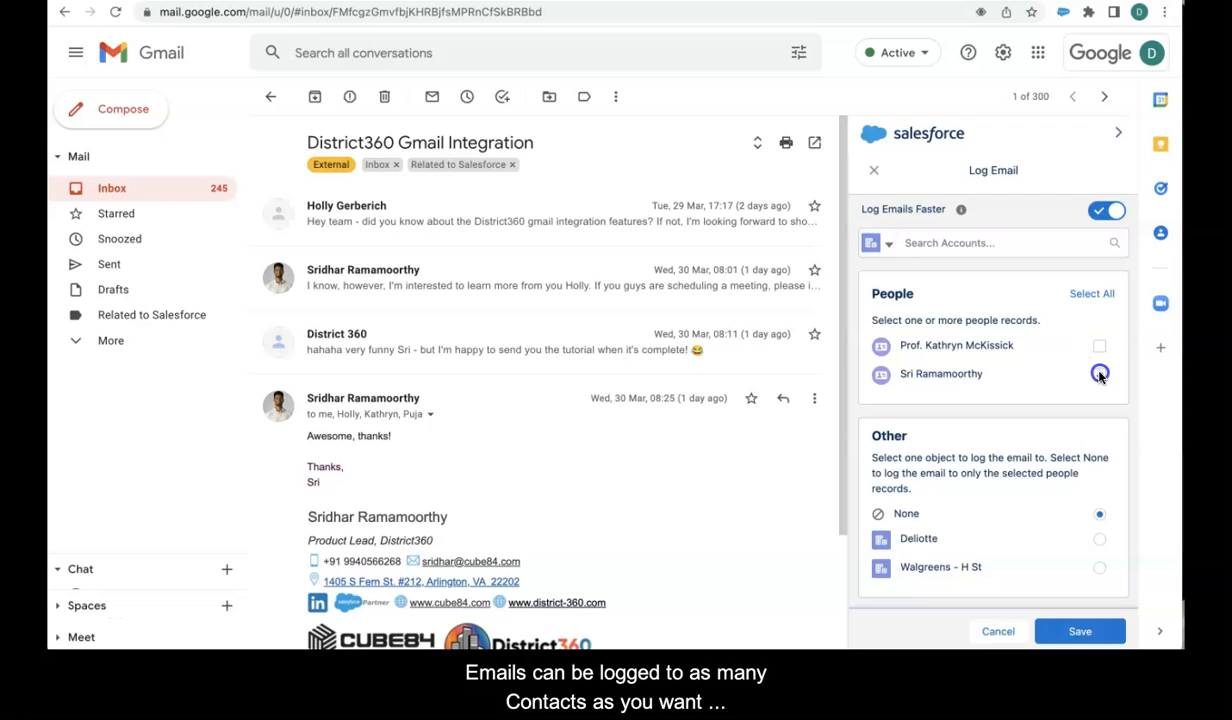
left_click(1100, 344)
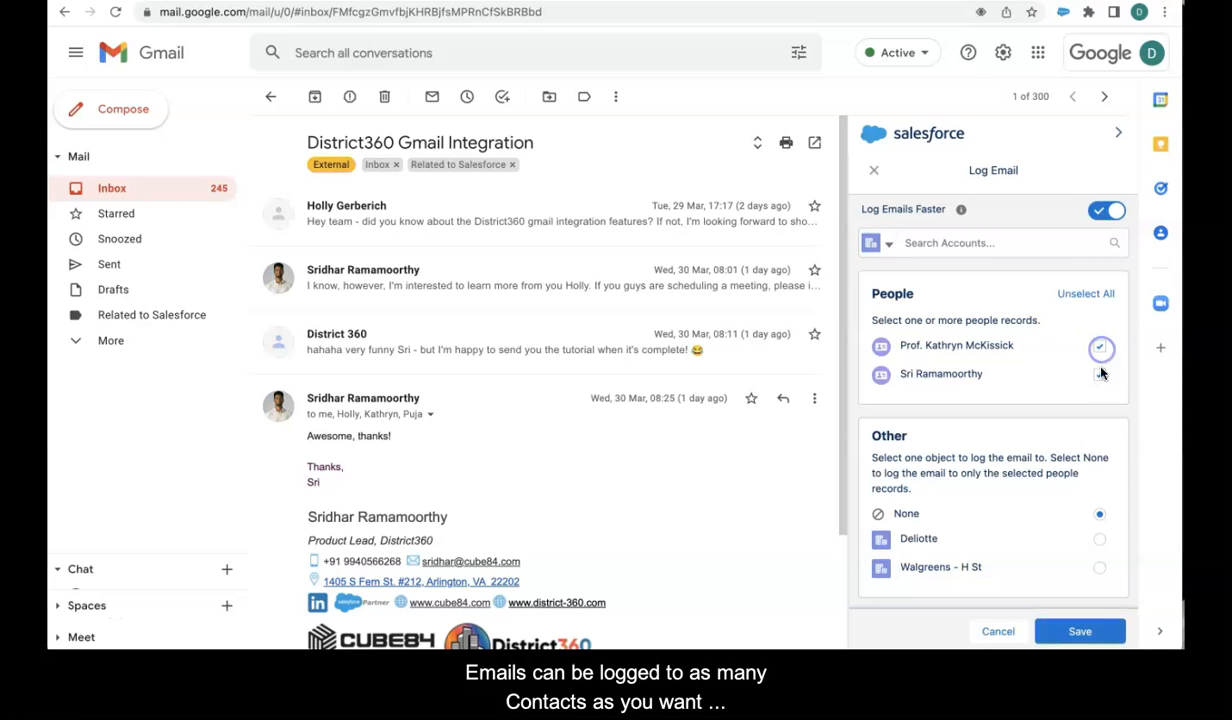
left_click(1100, 568)
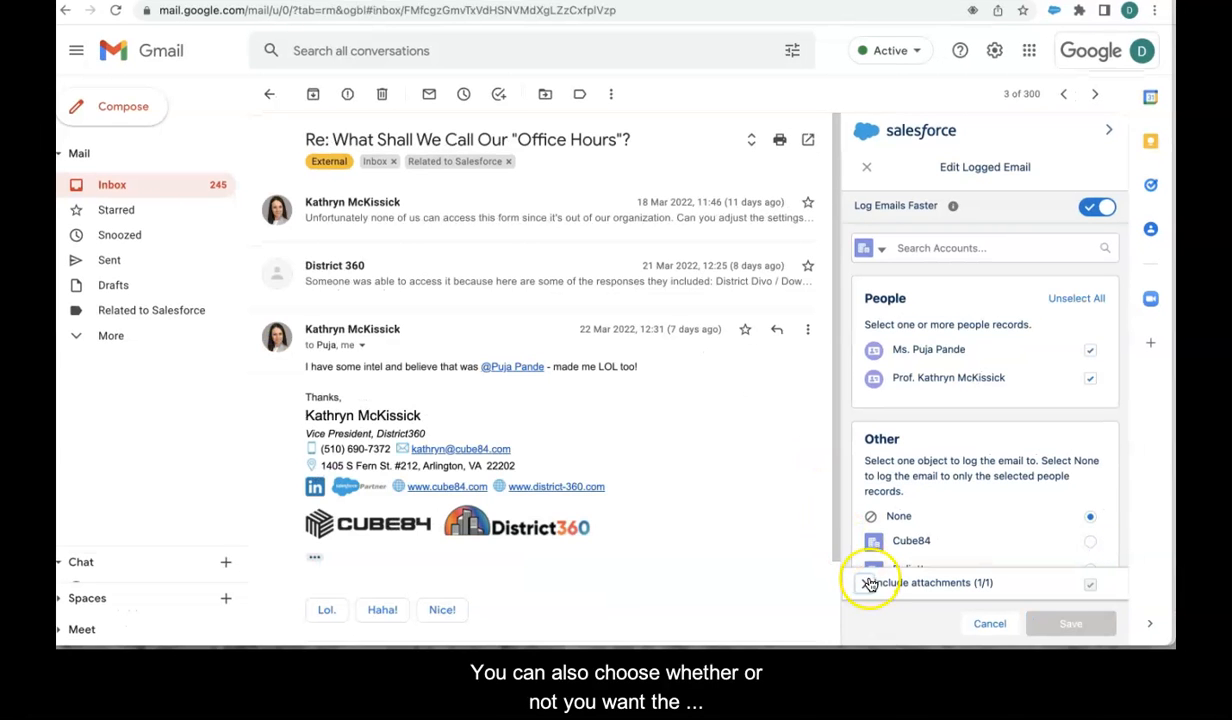
Step: Include the image.png attachment with the logged email
left_click(864, 582)
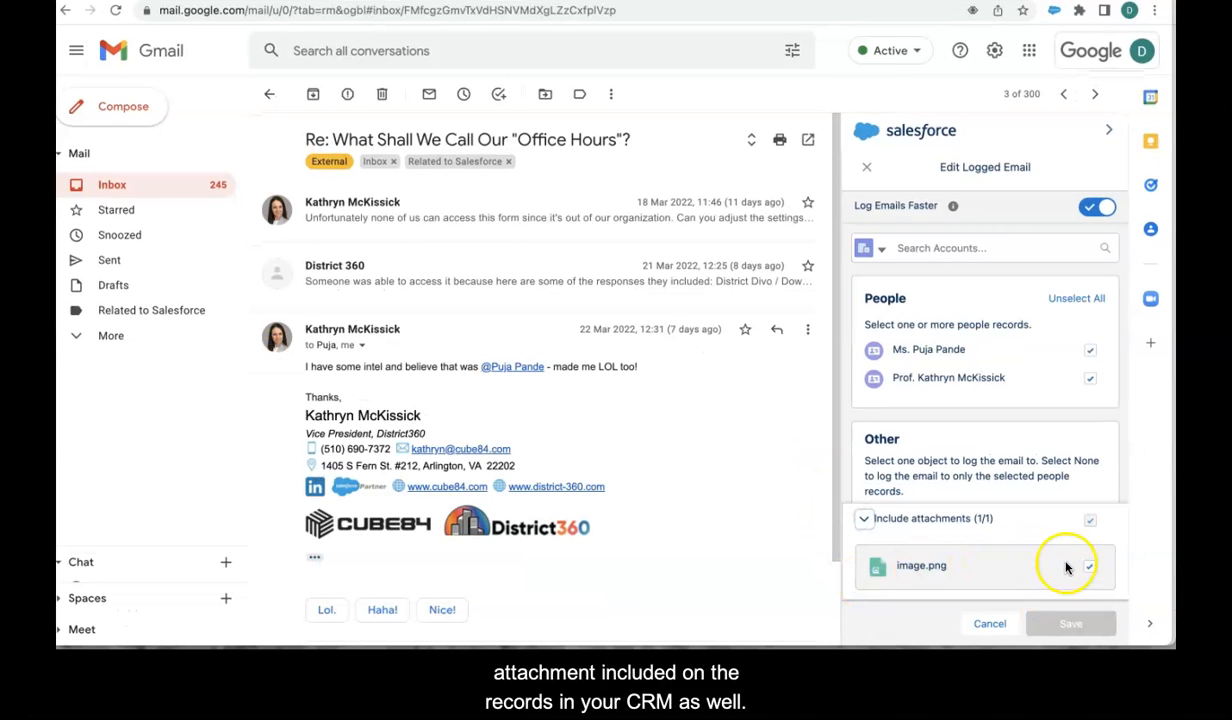
left_click(1090, 566)
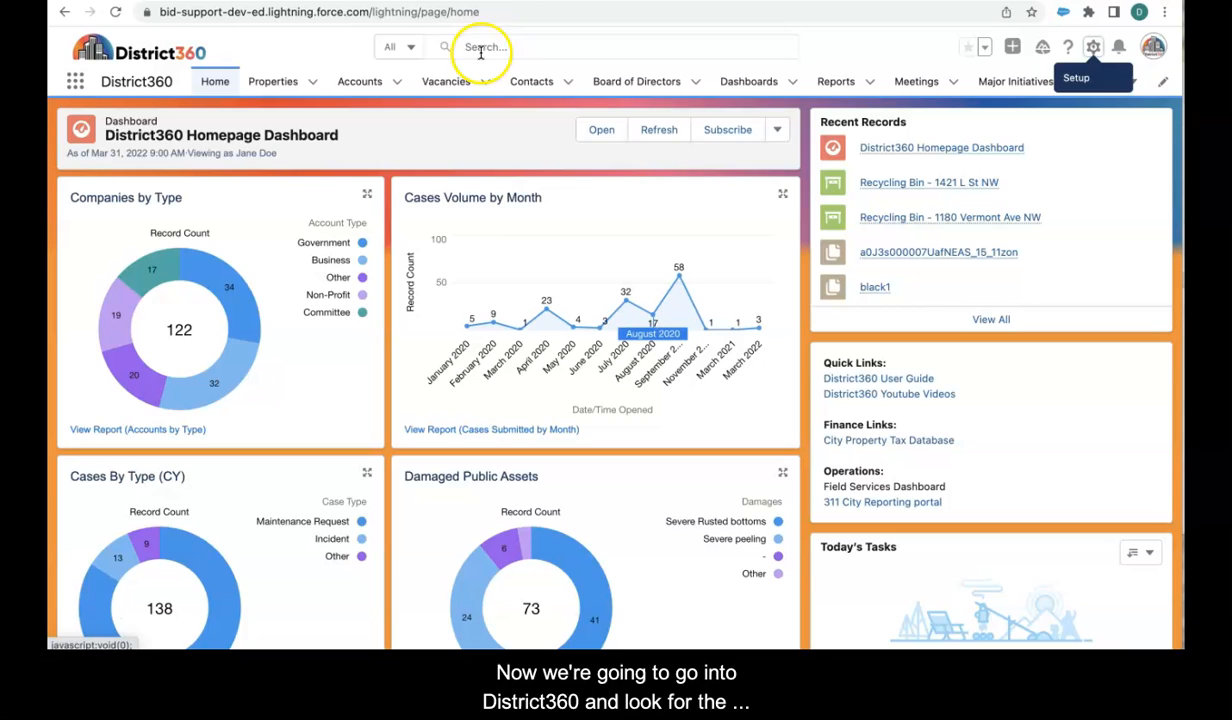
type("kath")
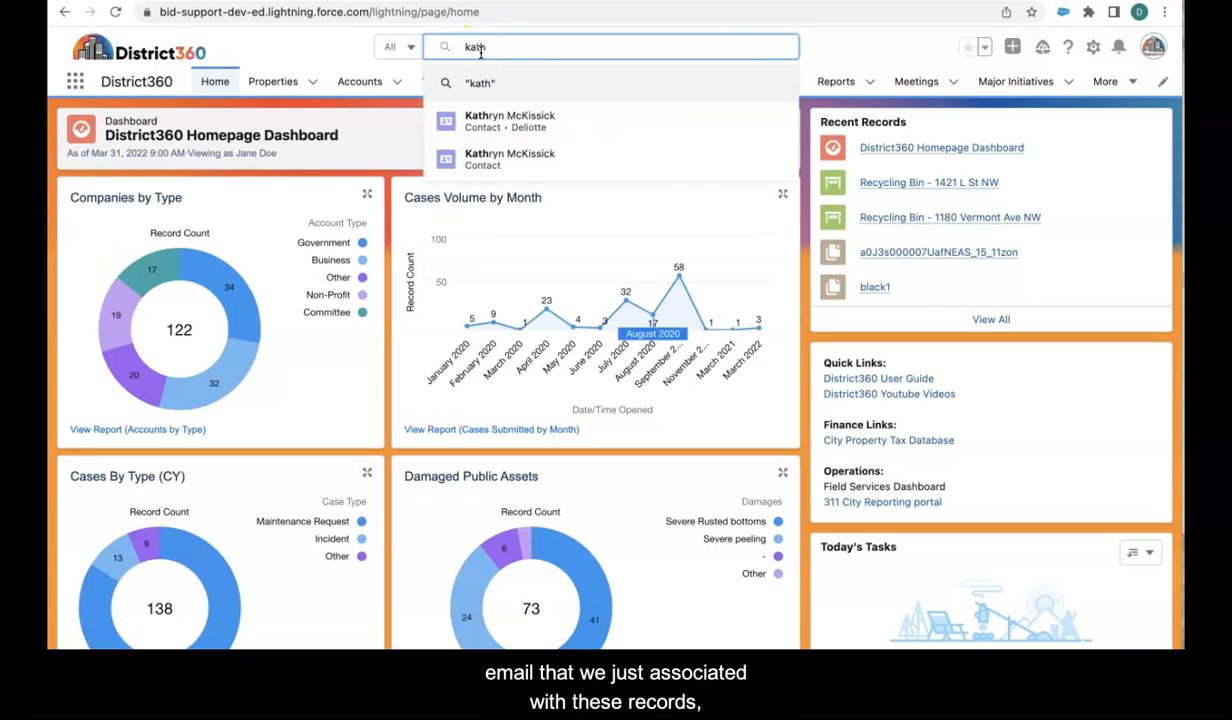
left_click(508, 120)
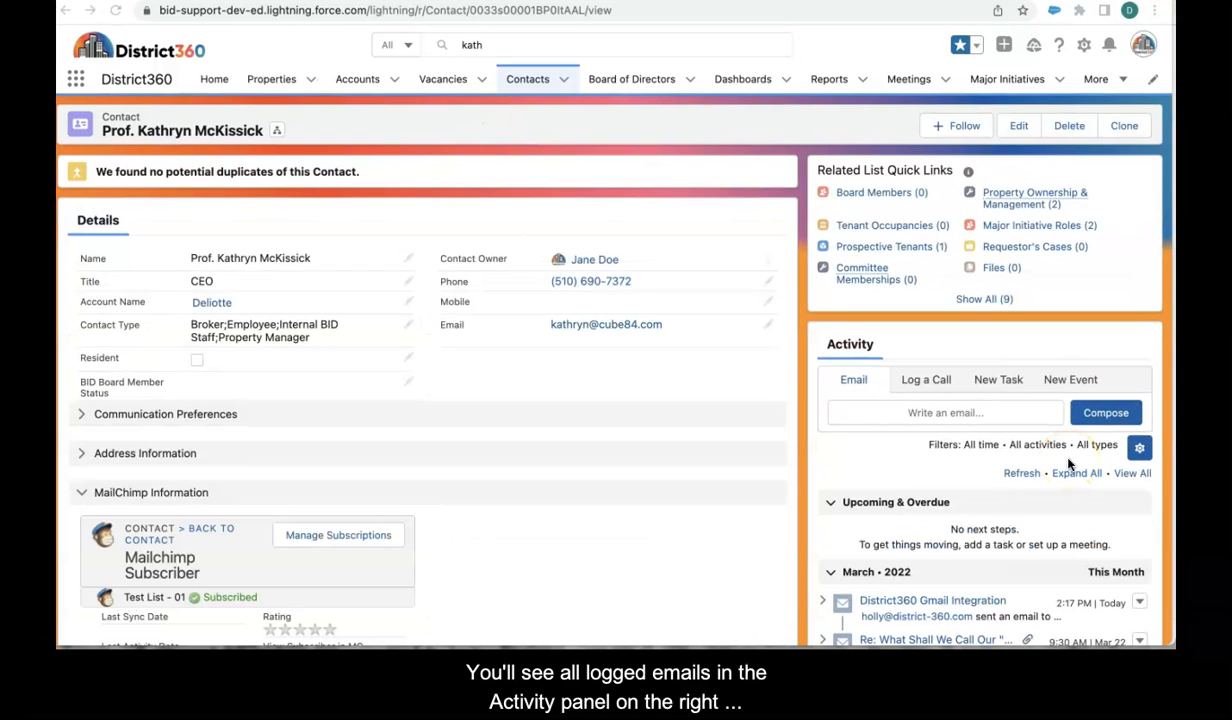
scroll("down", 3)
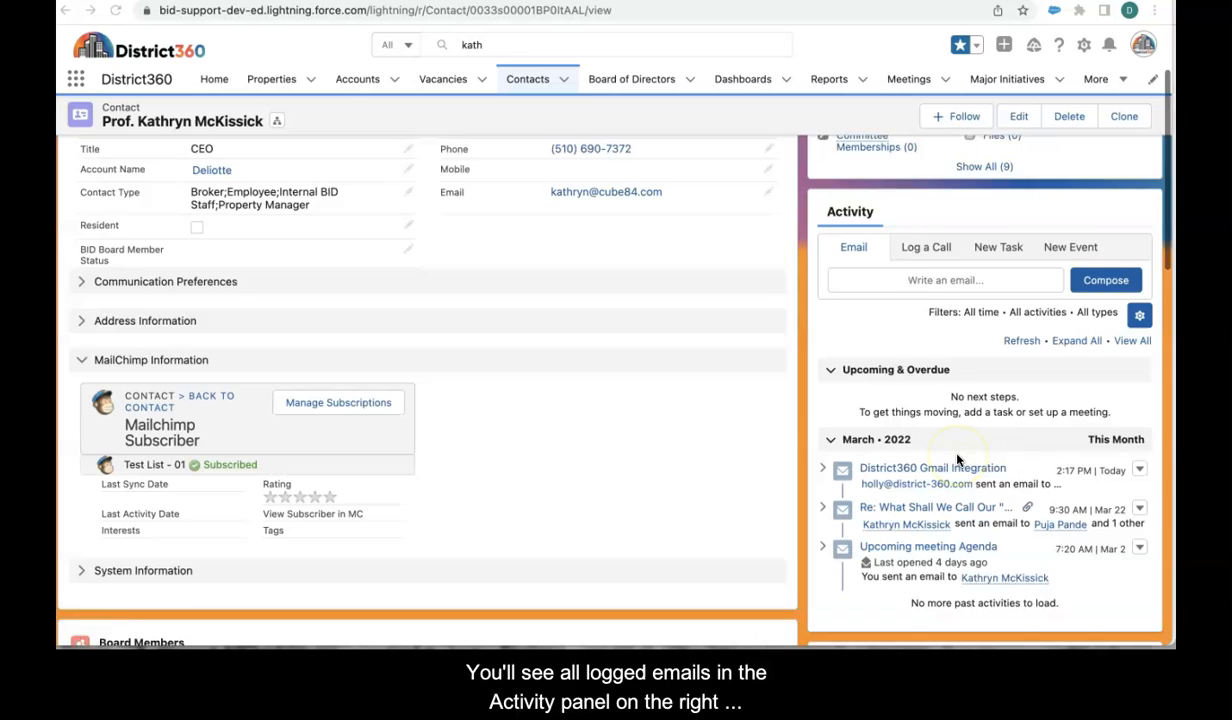
scroll("down", 3)
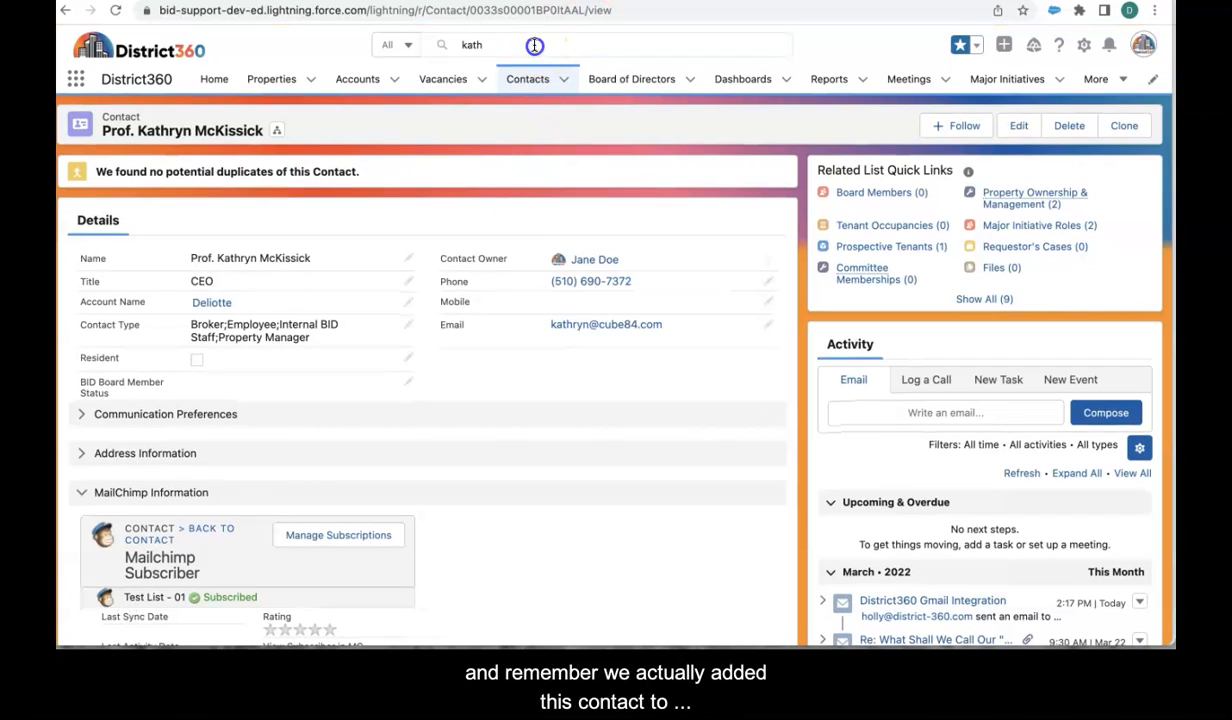
type("puja")
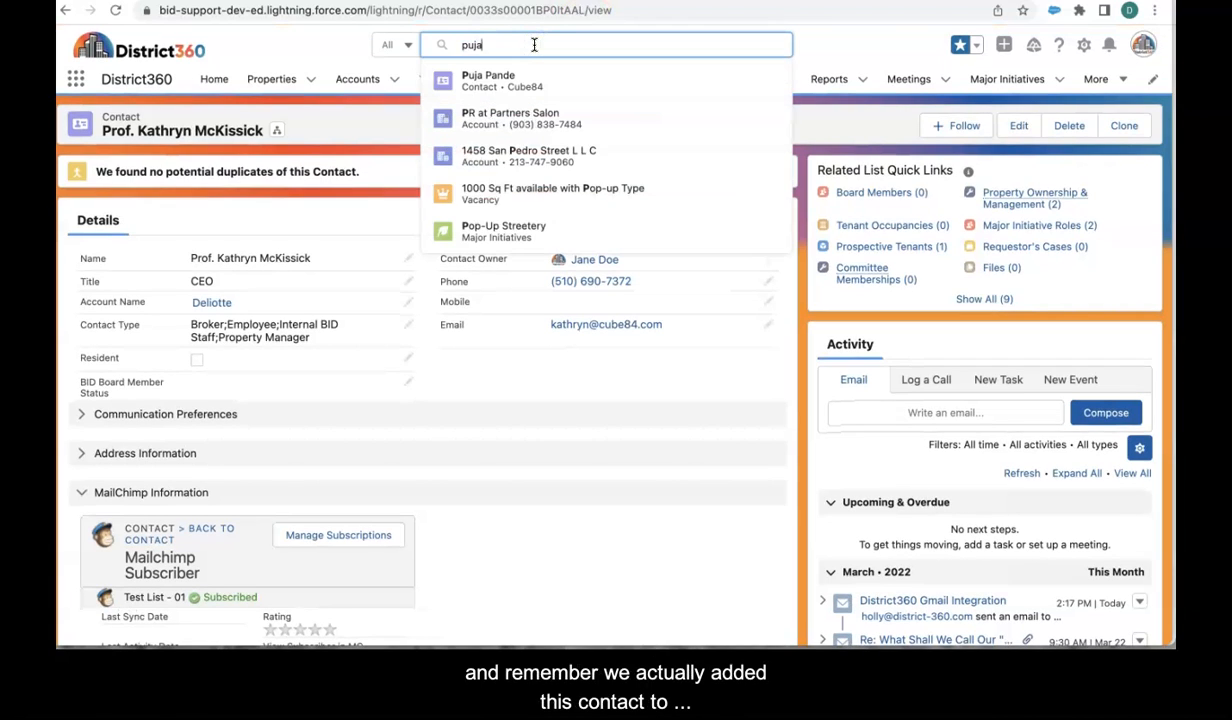
left_click(488, 80)
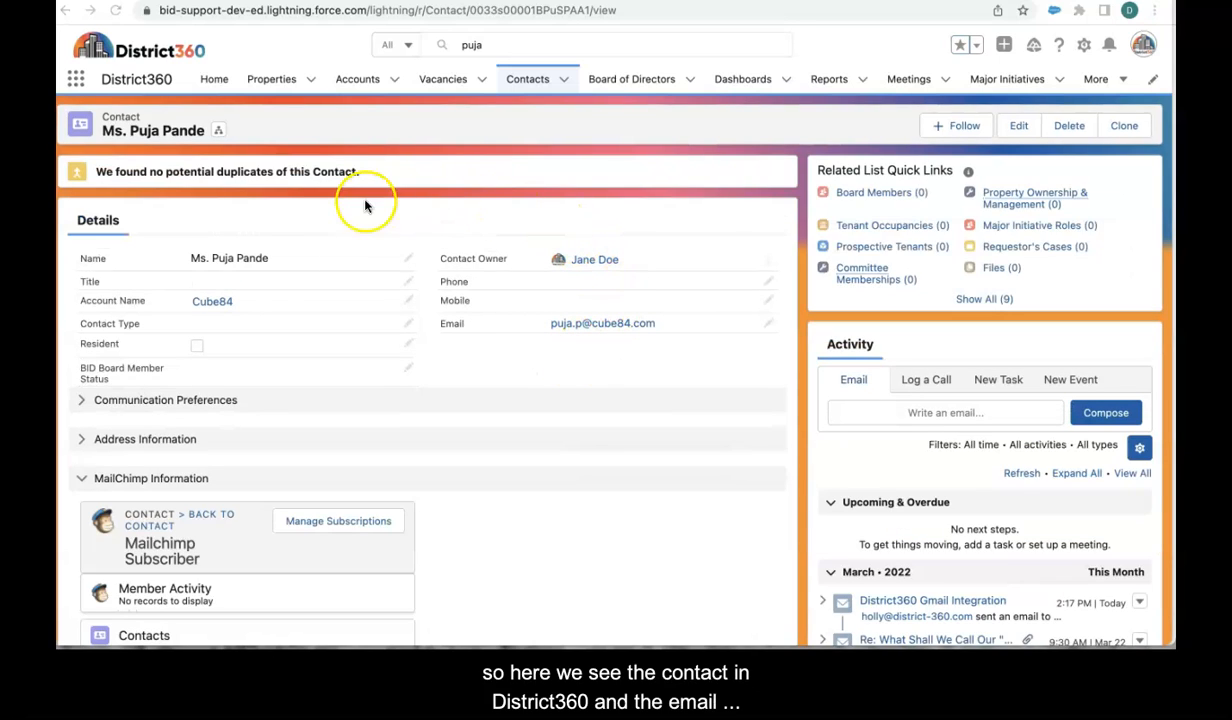
mouse_move(172, 288)
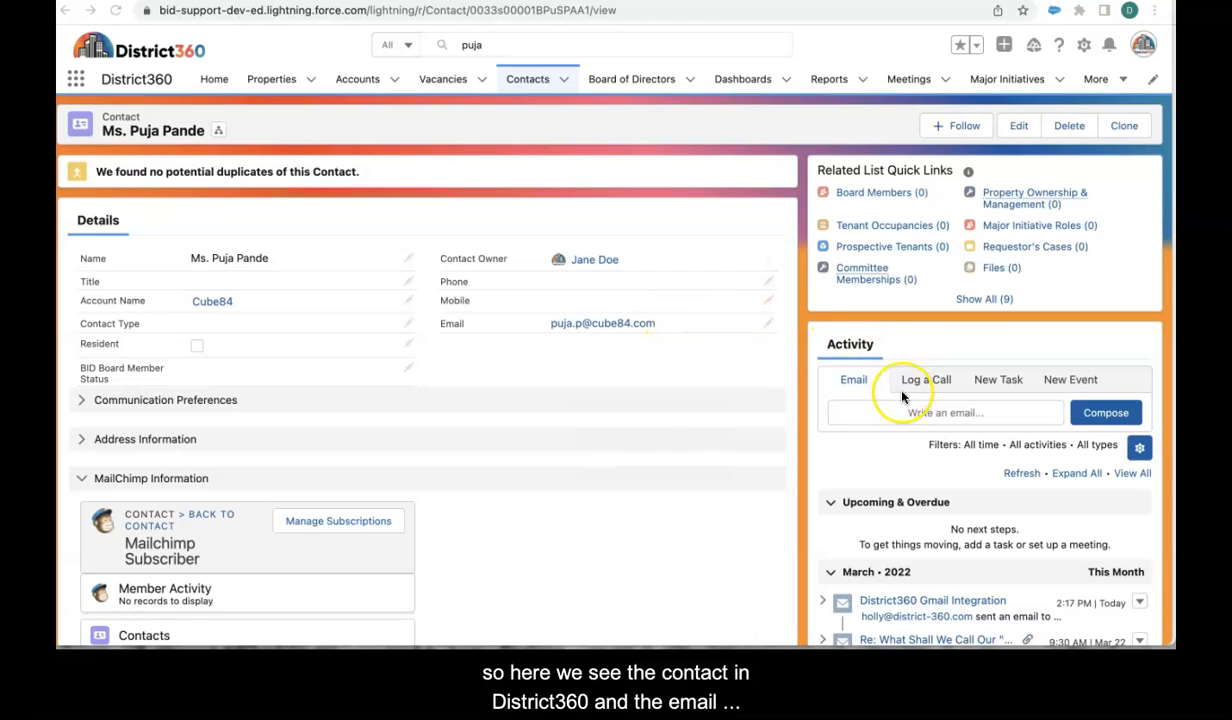
scroll("down", 3)
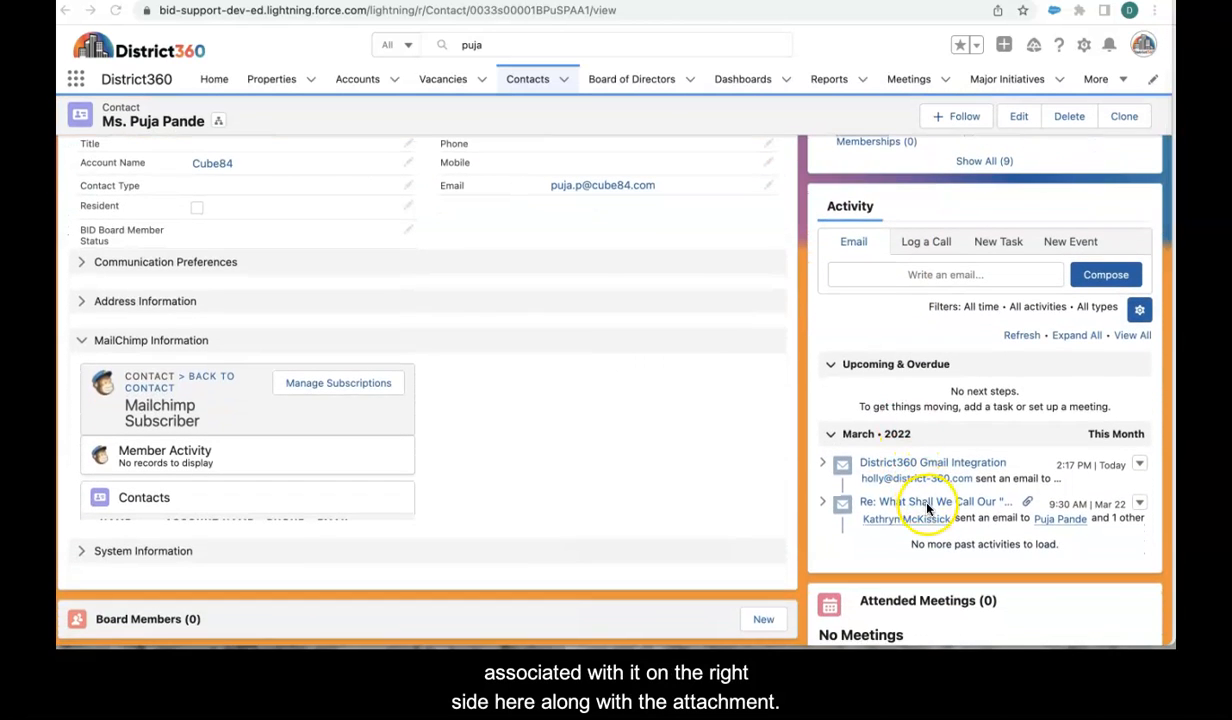
left_click(910, 500)
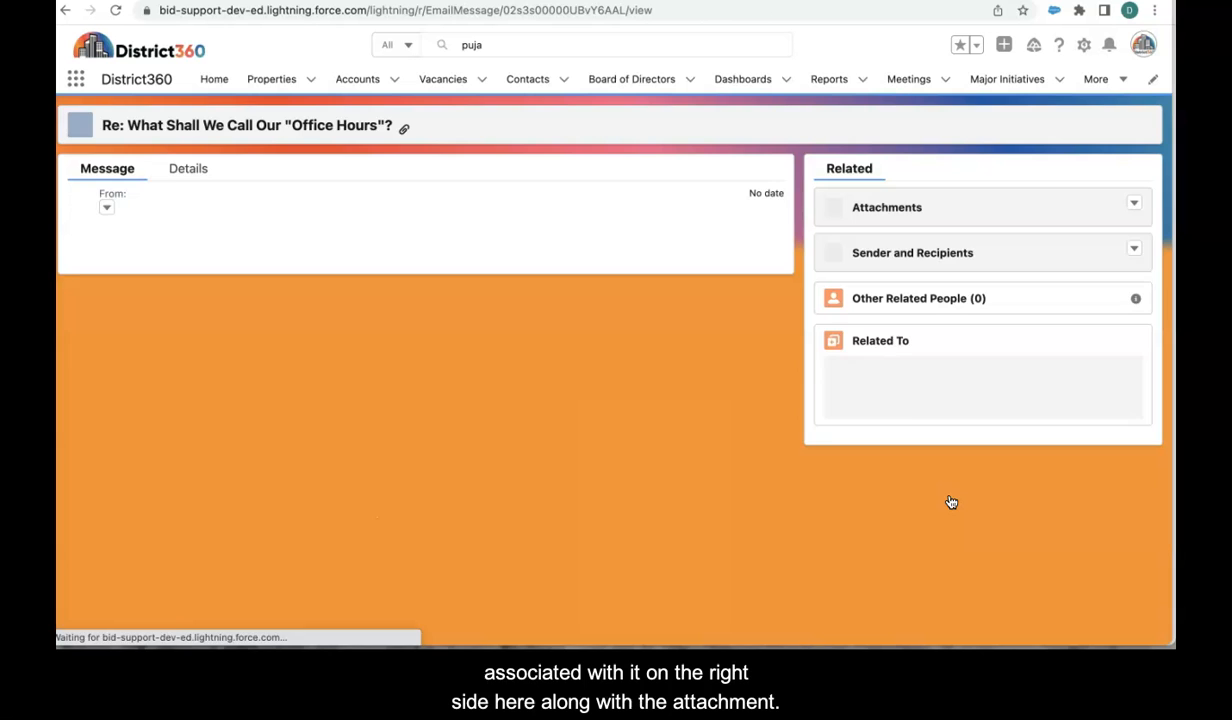